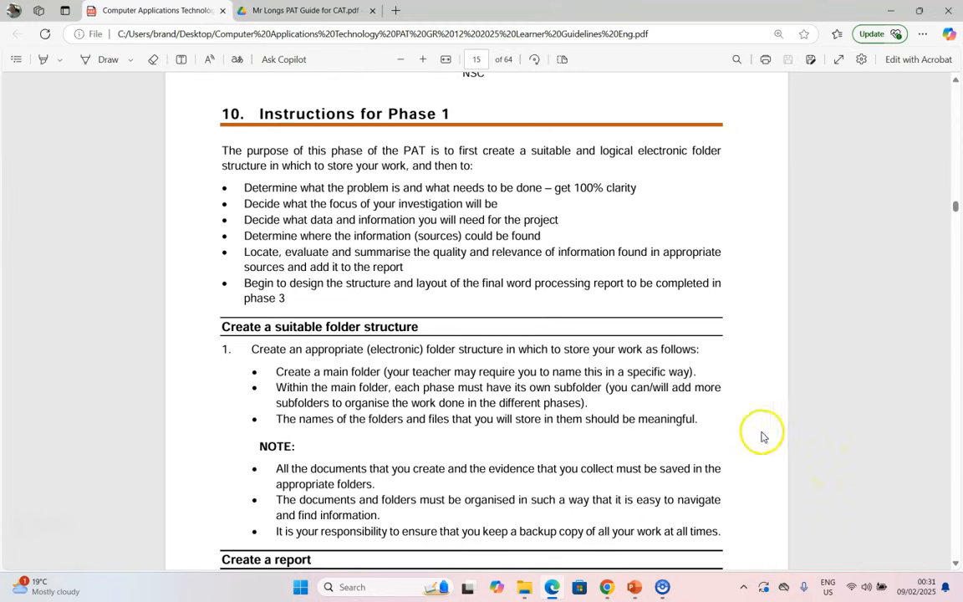
mouse_move(259, 335)
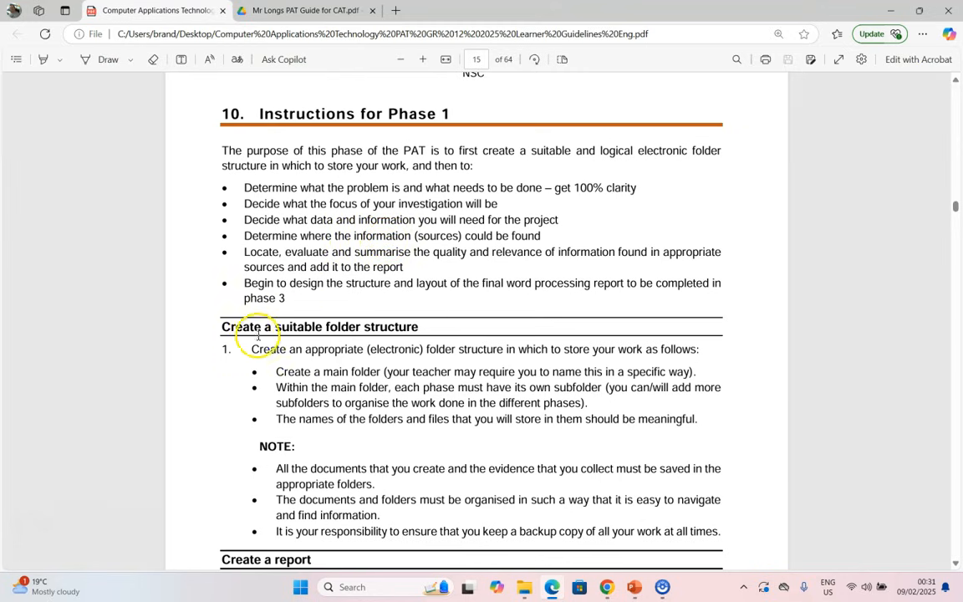
mouse_move(421, 326)
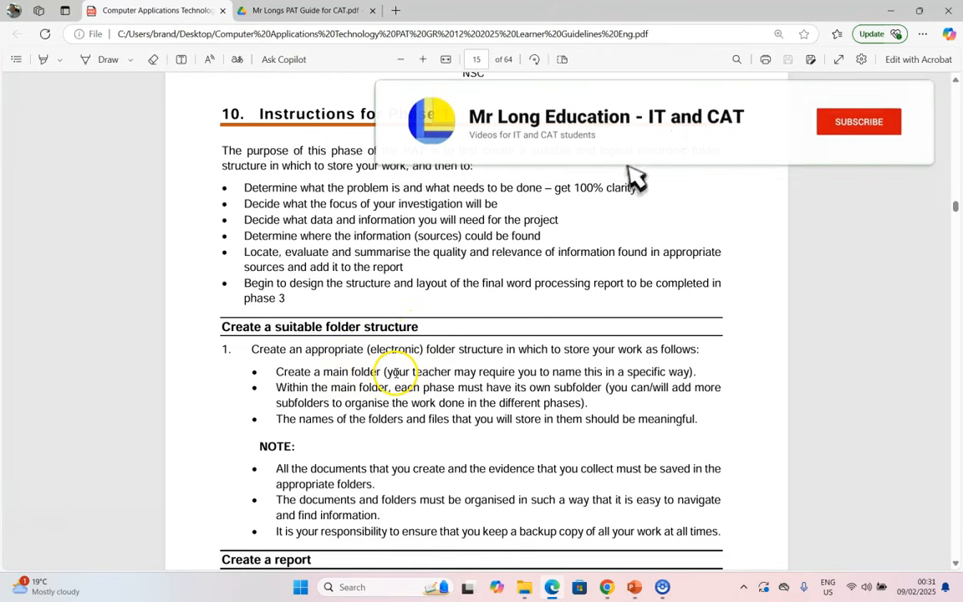
Review the Phase 1 folder-structure instructions in the CAT PAT learner guidelines PDF.
click(860, 121)
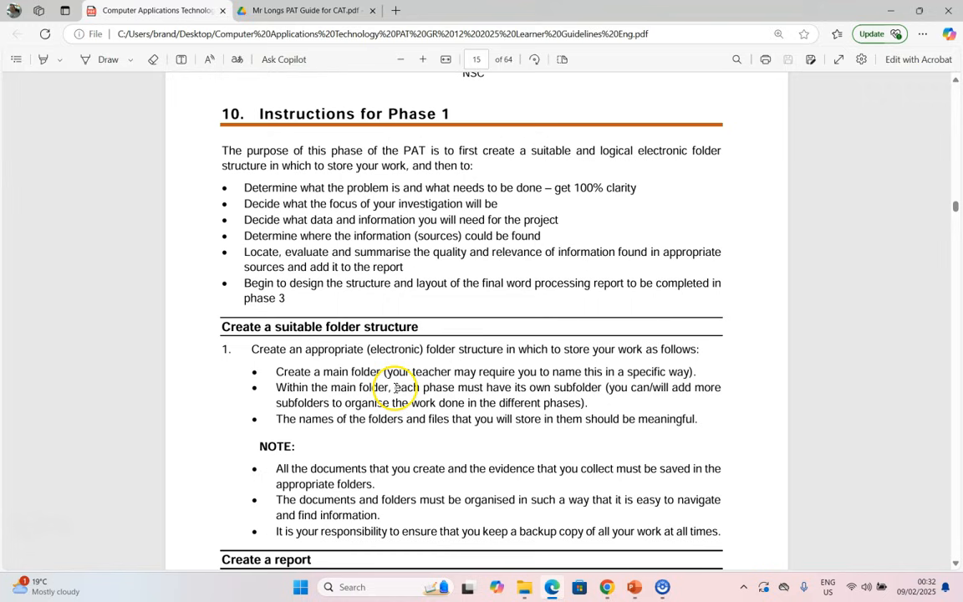
mouse_move(579, 402)
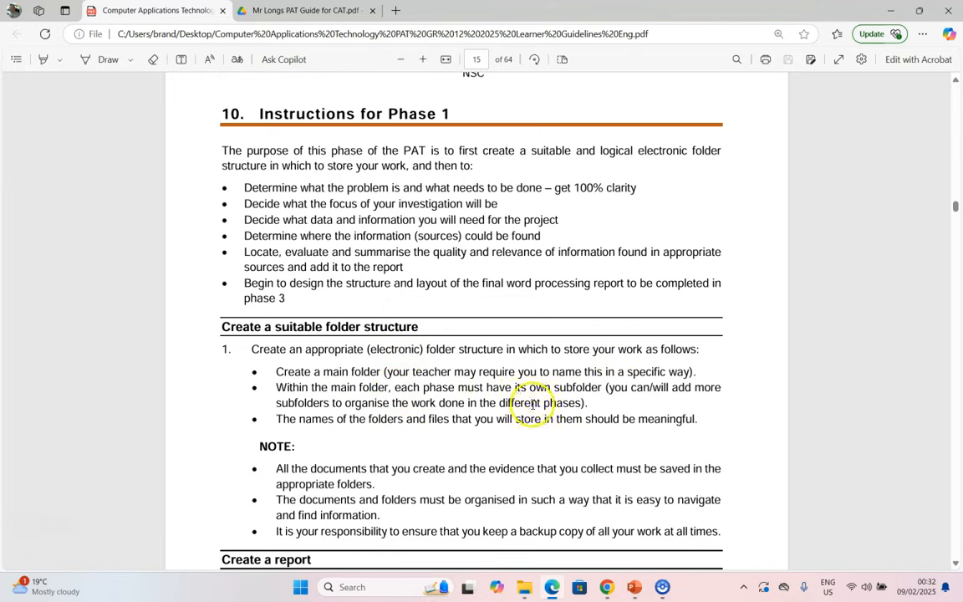
mouse_move(400, 418)
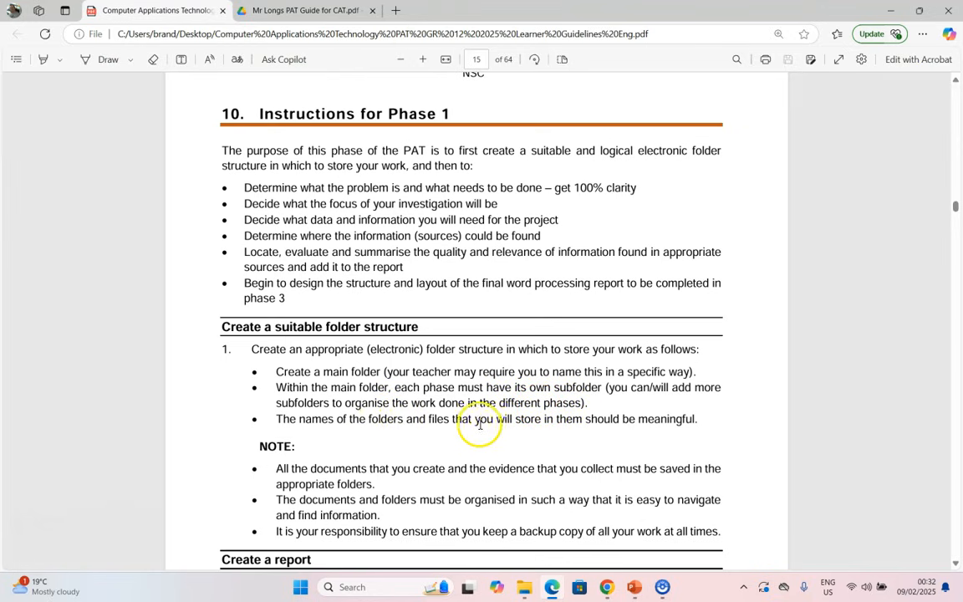
mouse_move(343, 425)
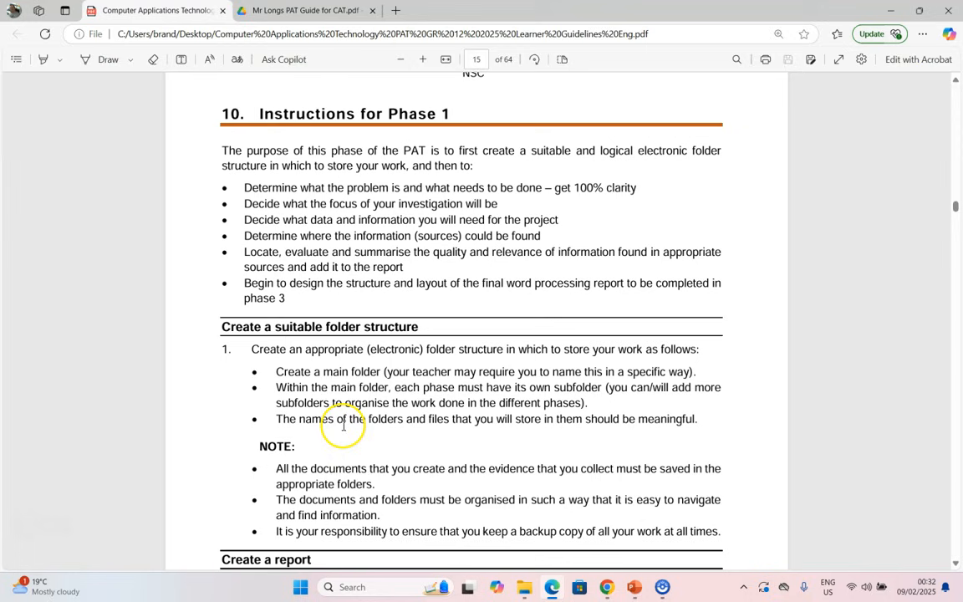
mouse_move(411, 430)
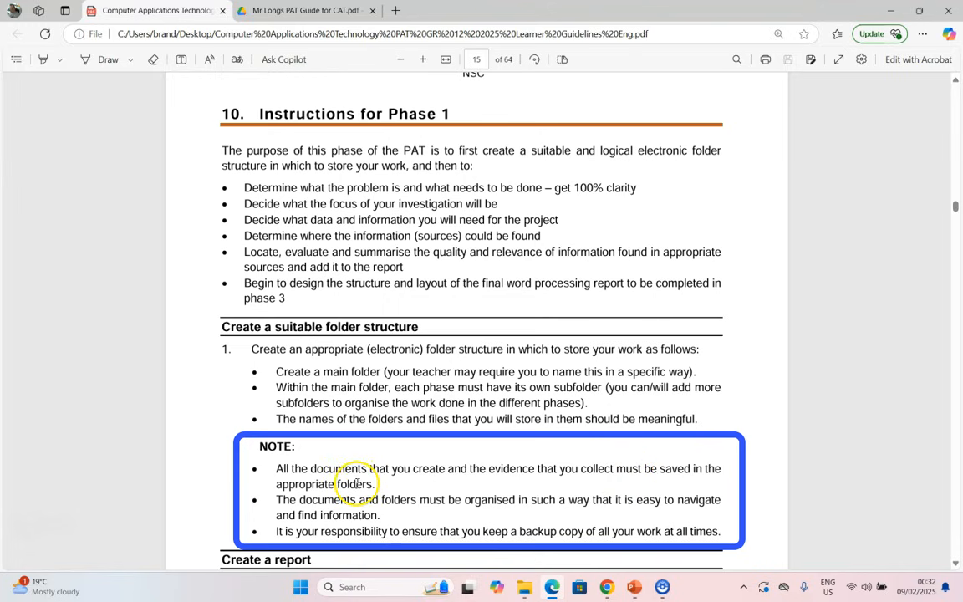
mouse_move(553, 500)
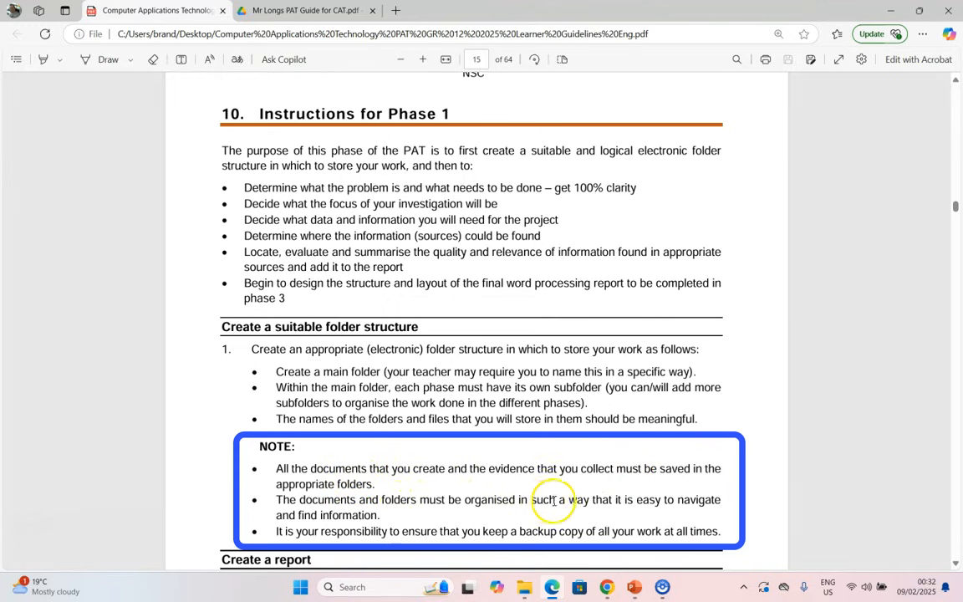
mouse_move(639, 499)
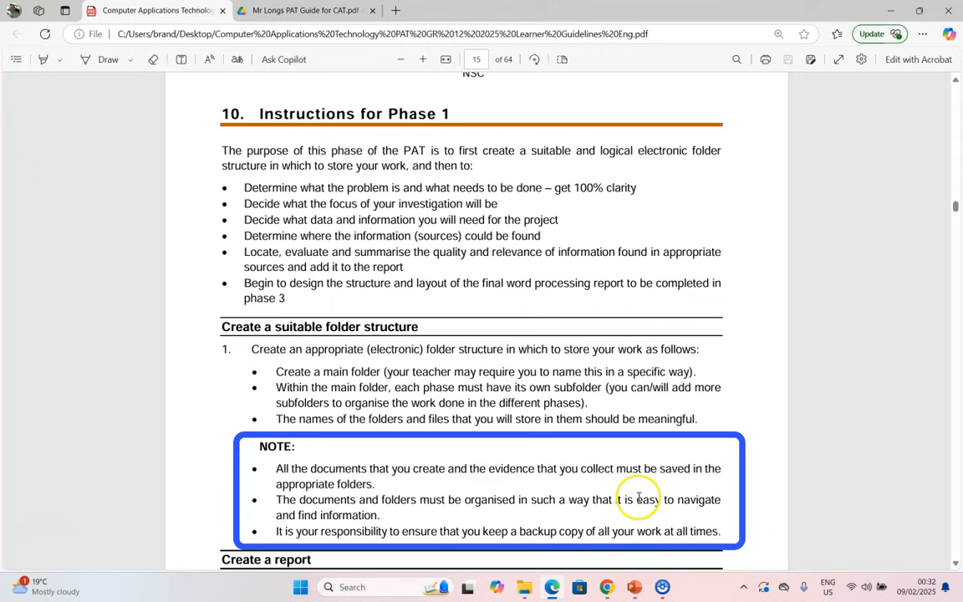
mouse_move(551, 535)
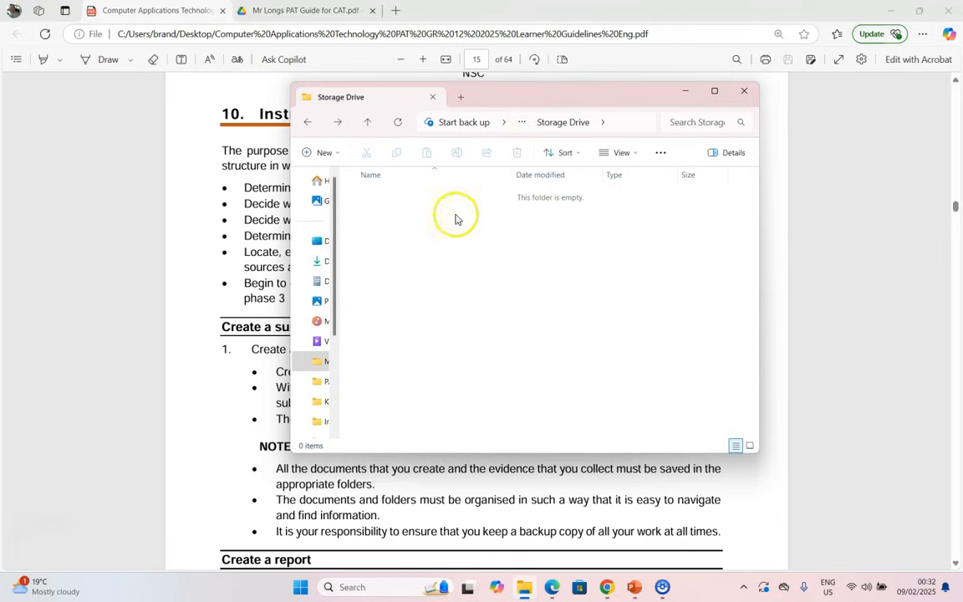
mouse_move(420, 237)
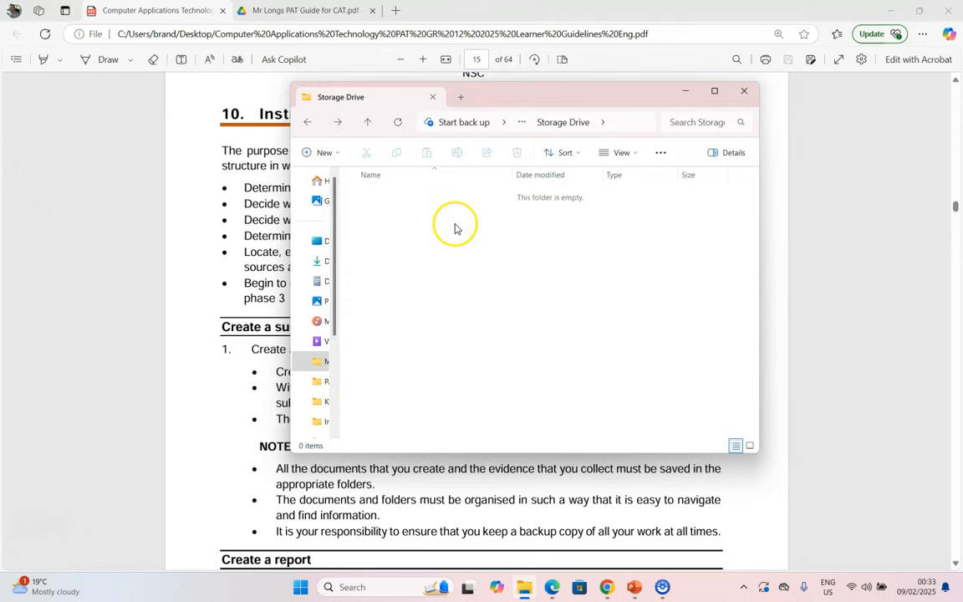
Create a new folder in Storage Drive named 'mister.long CAT PAT 2025 G12'.
right_click(454, 224)
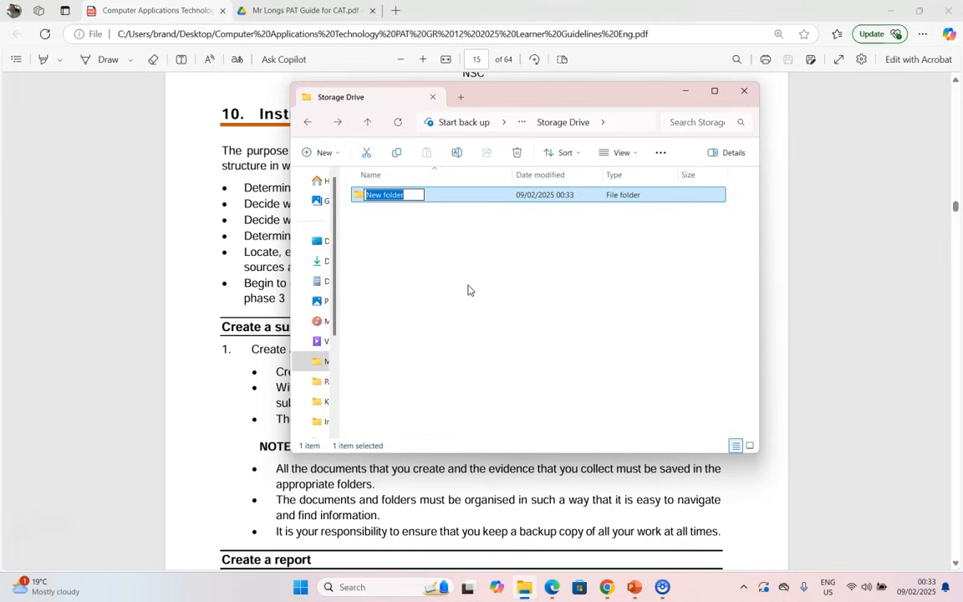
text(m)
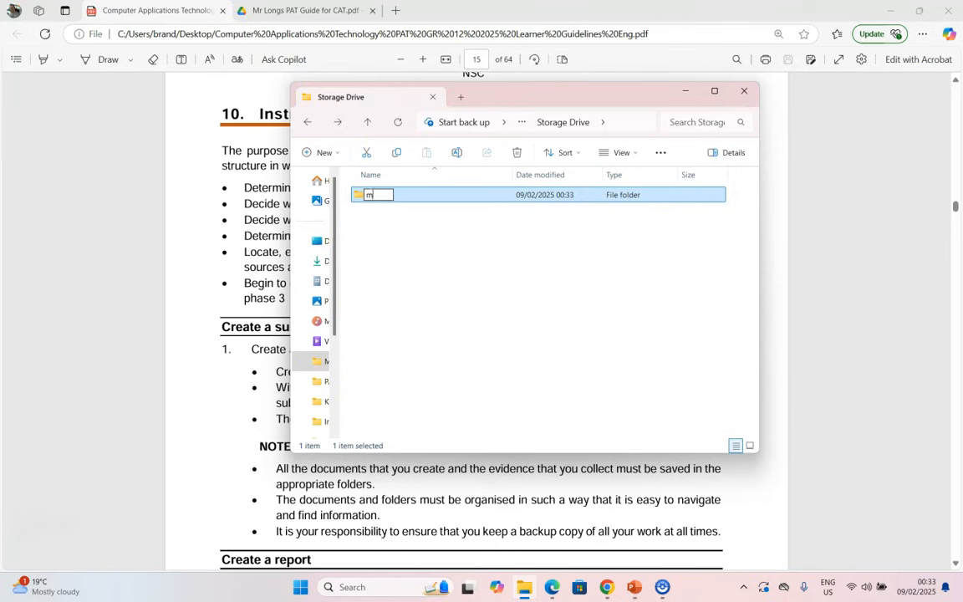
text(ister.long CAT PAT)
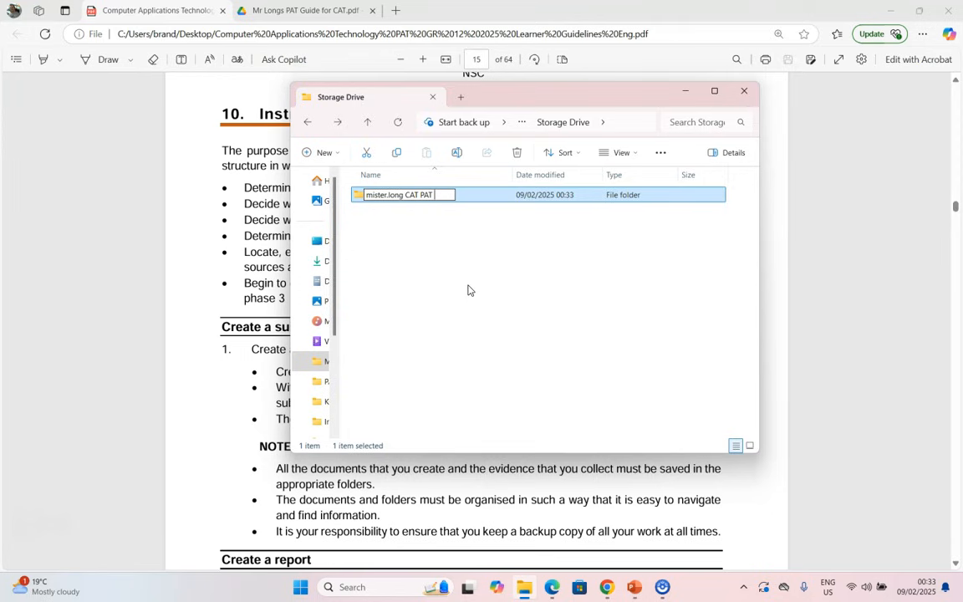
text(2025 G12)
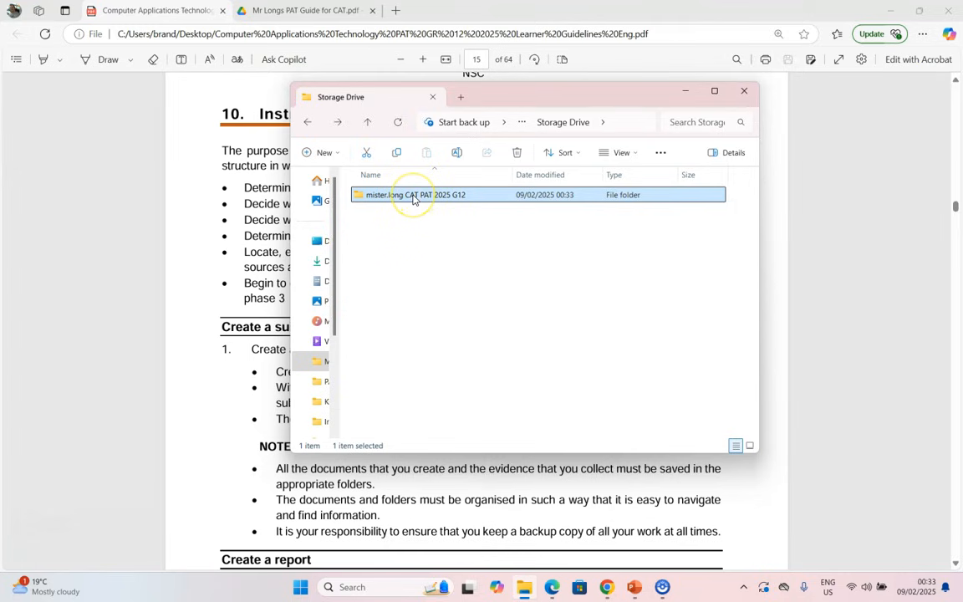
mouse_move(551, 291)
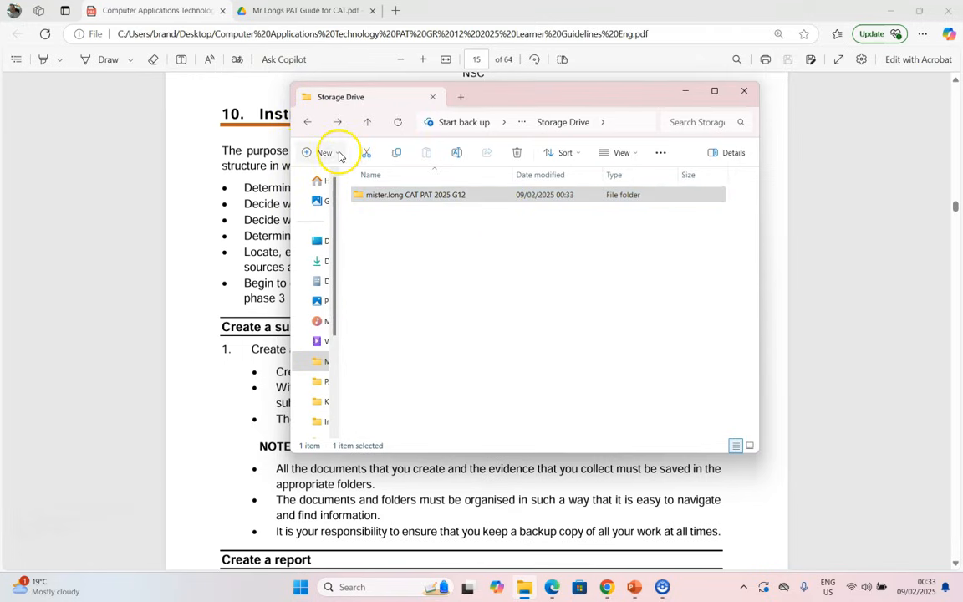
Create a second folder named Backup and select the main CAT PAT folder.
click(323, 152)
text(Backup)
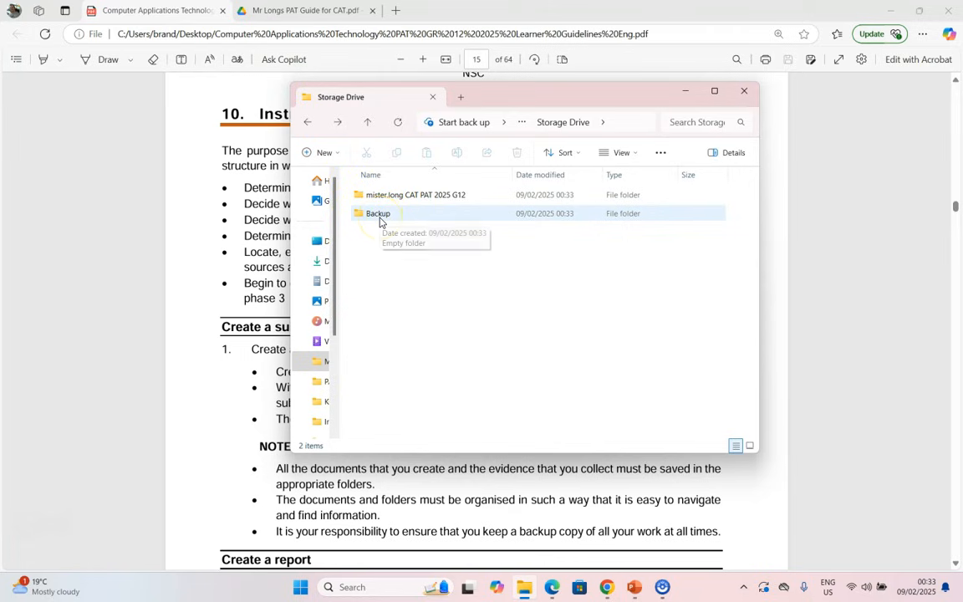
mouse_move(371, 251)
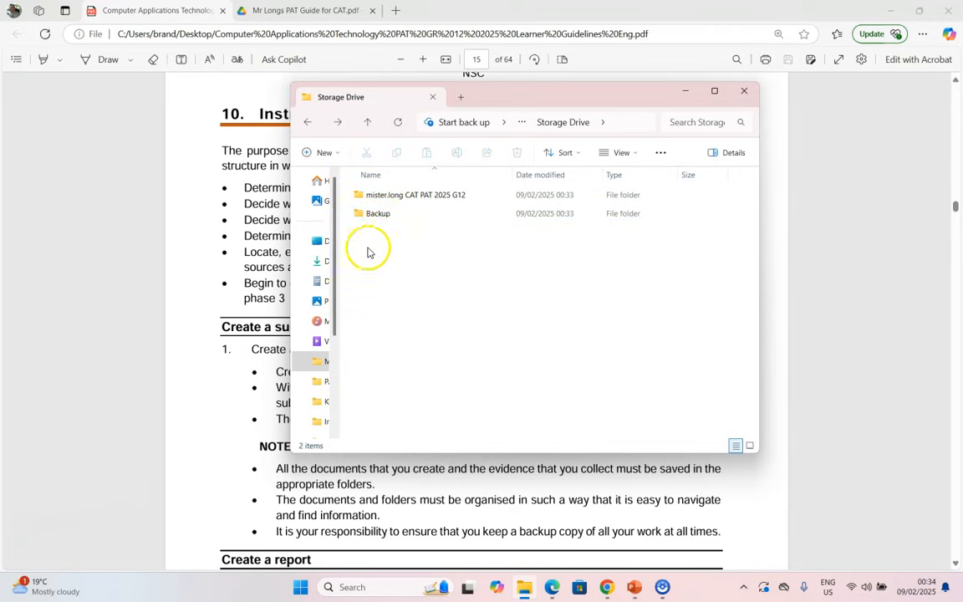
click(414, 194)
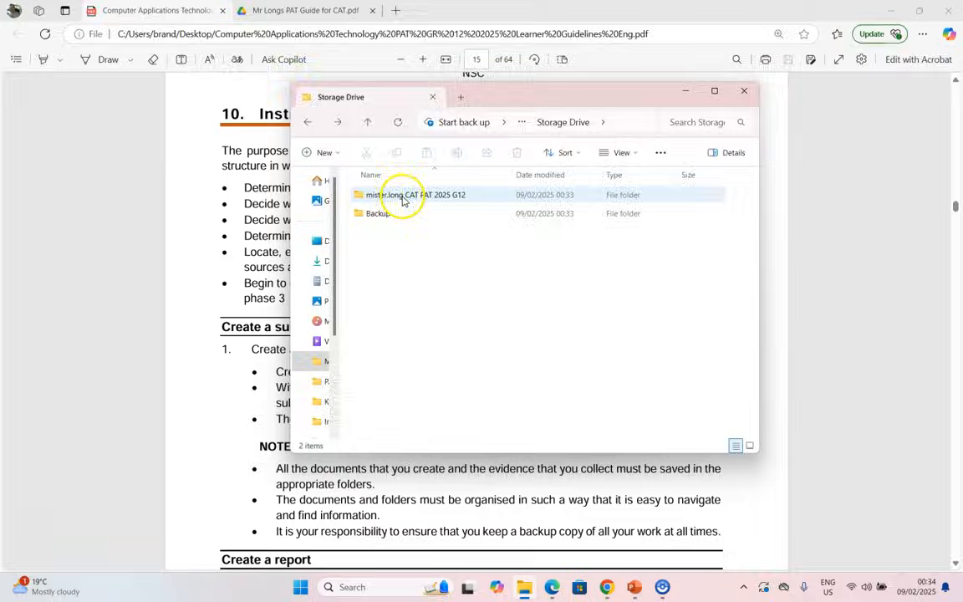
click(301, 10)
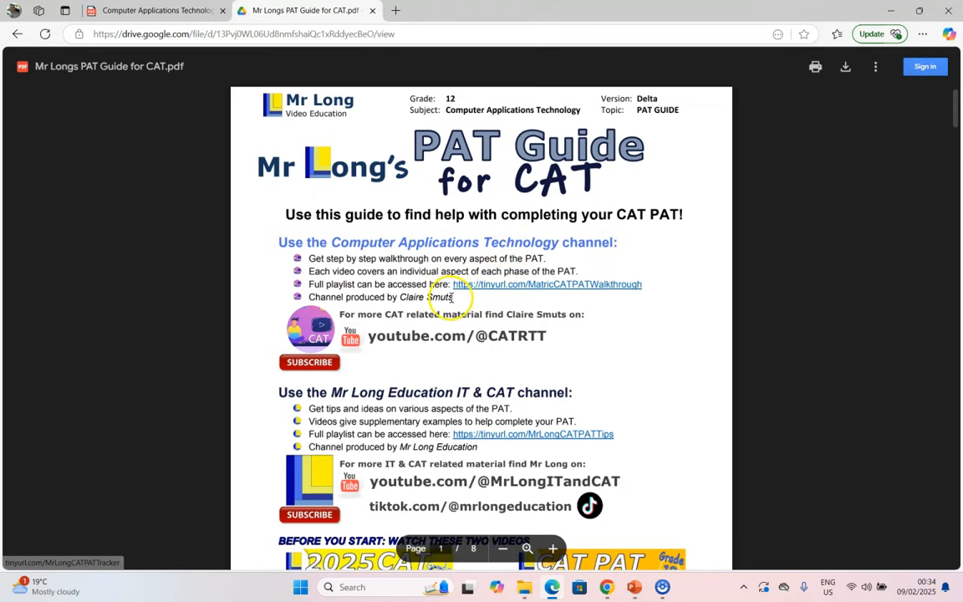
Follow the Progress Tracker tinyurl link on page 2 of the PAT Guide.
scroll(down, 3)
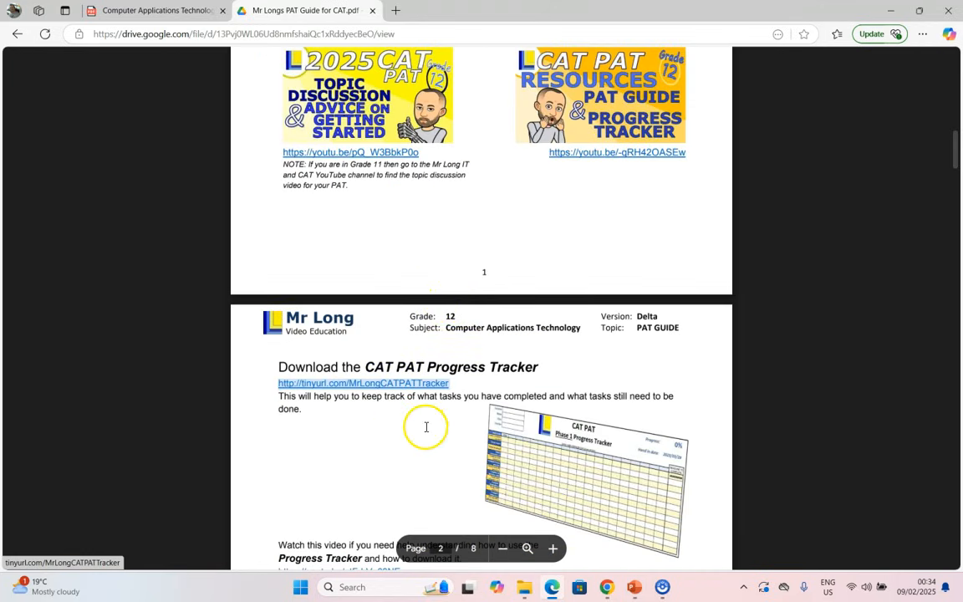
click(363, 383)
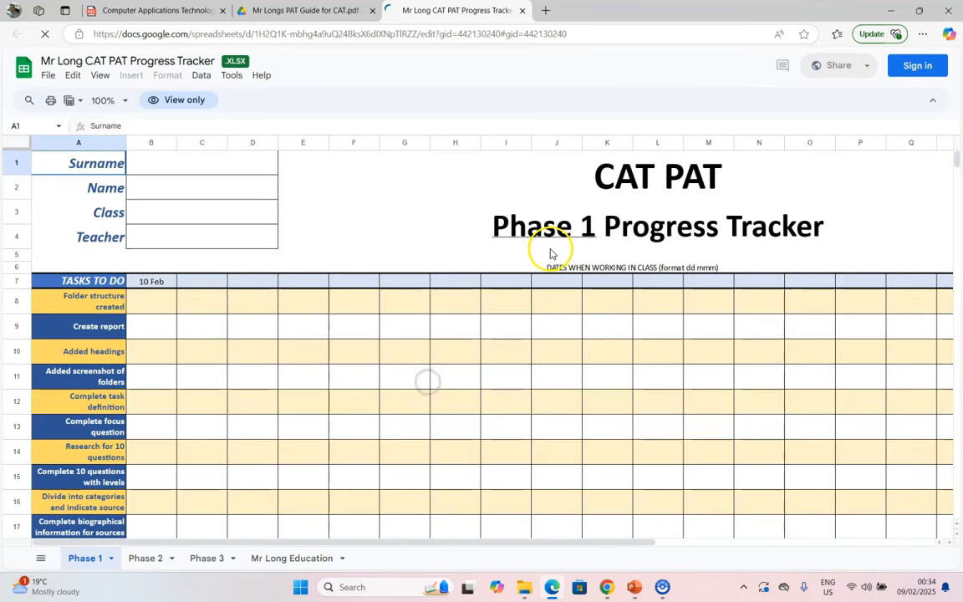
Download the Progress Tracker as a Microsoft Excel (.xlsx) workbook into Storage Drive.
click(150, 301)
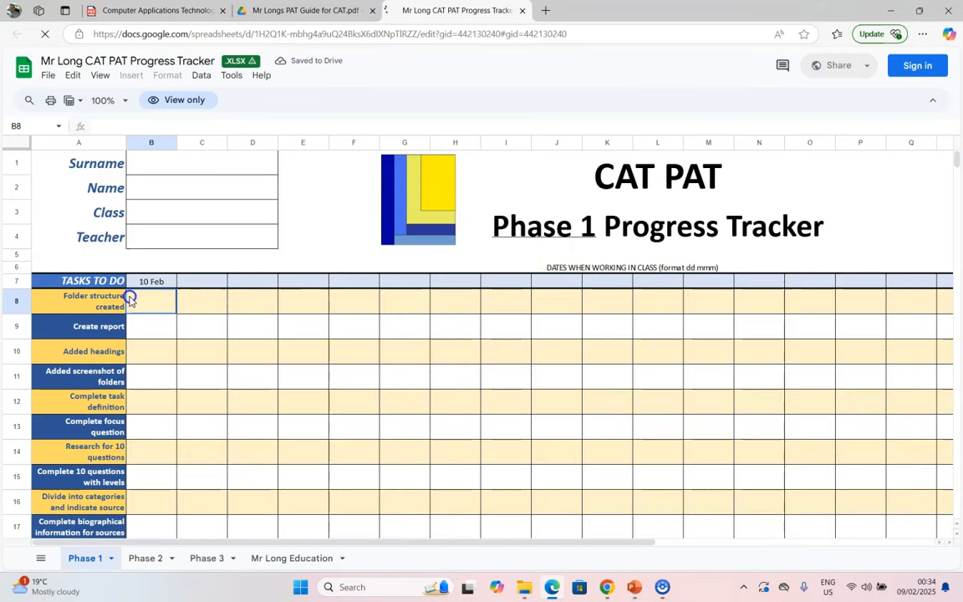
mouse_move(259, 301)
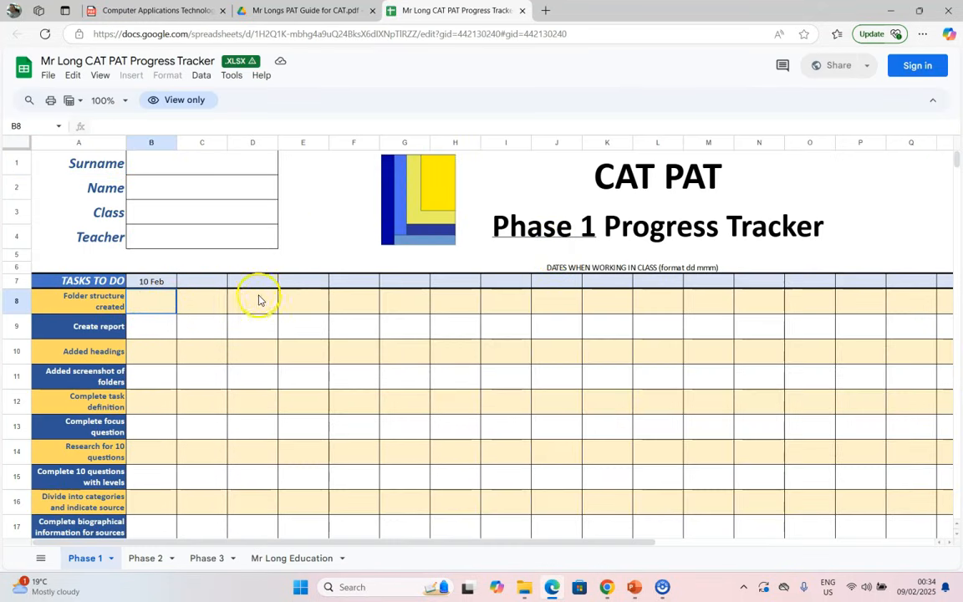
mouse_move(355, 377)
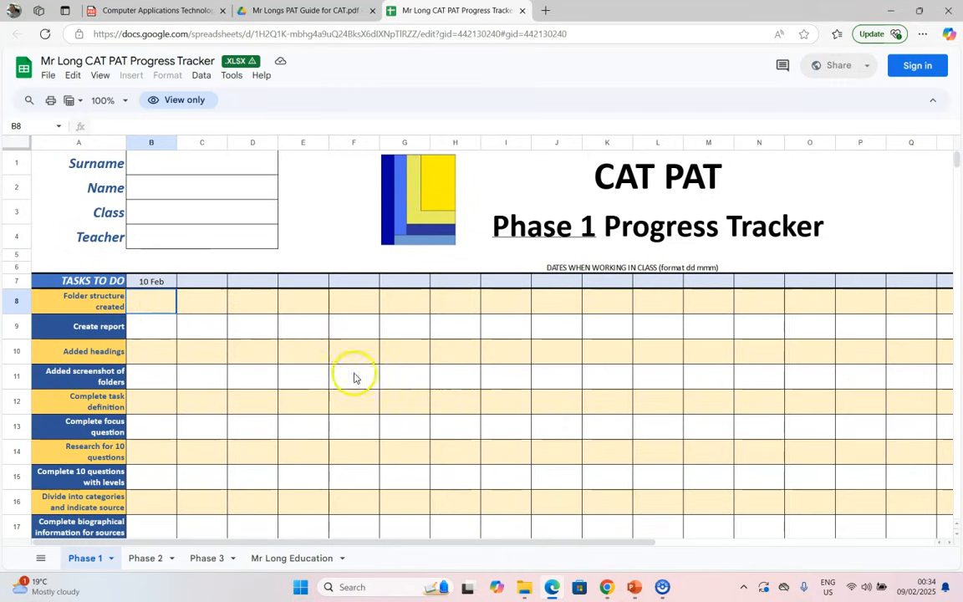
mouse_move(121, 57)
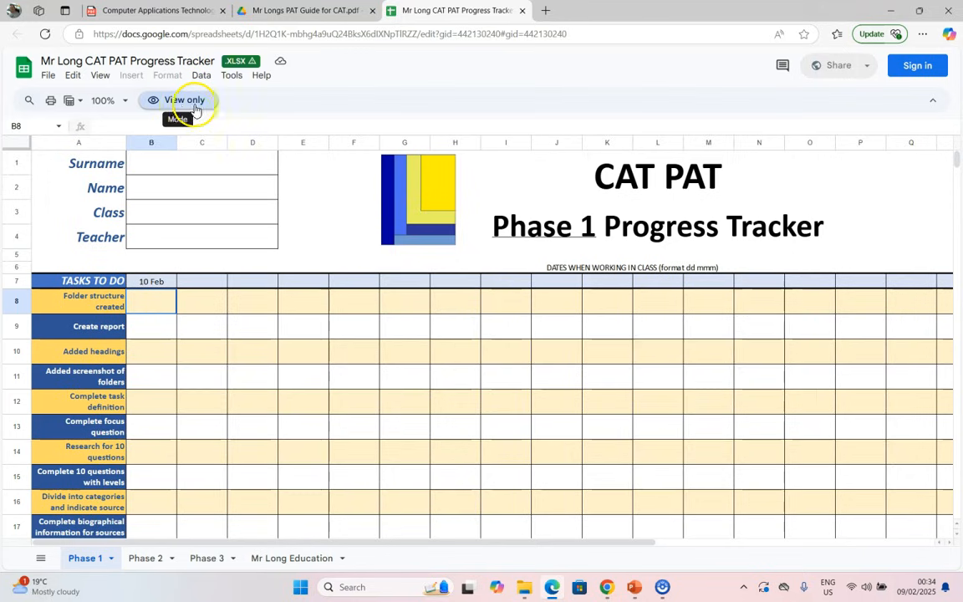
click(47, 73)
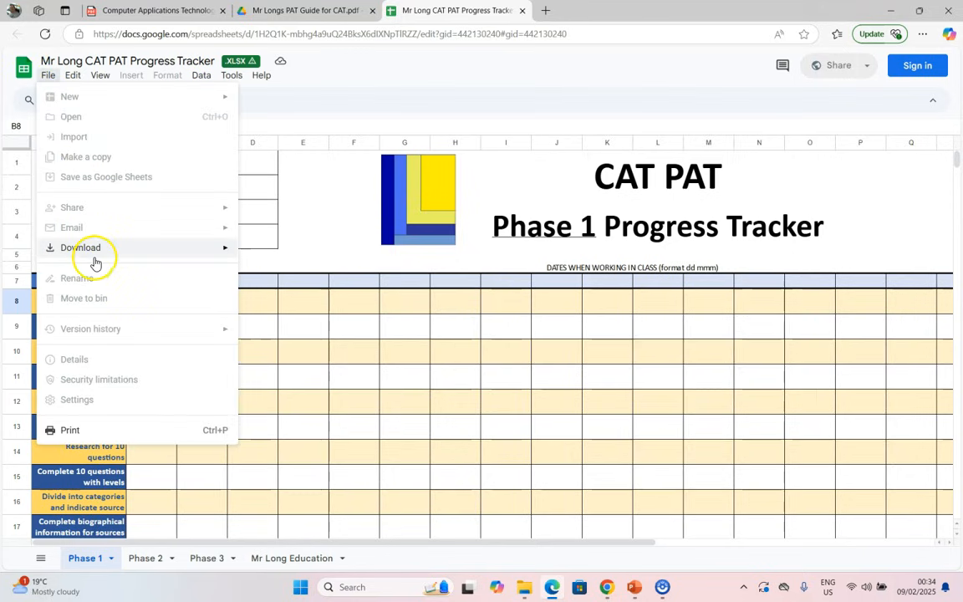
click(80, 248)
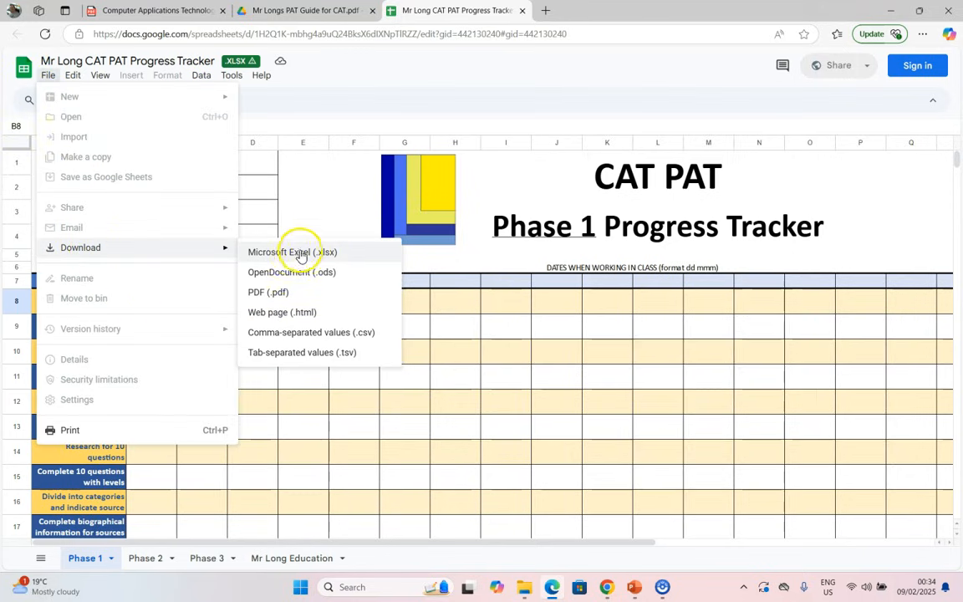
click(290, 250)
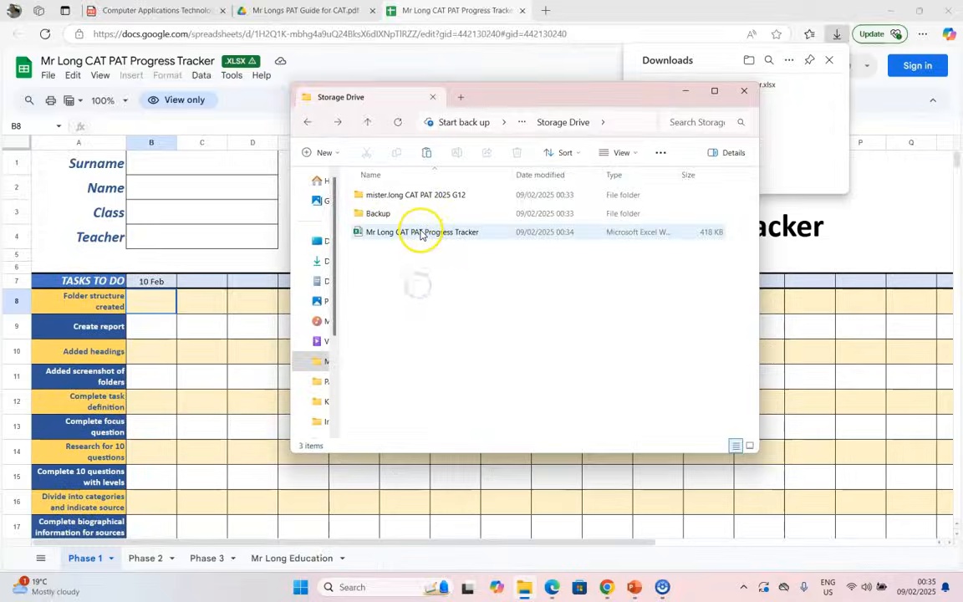
Enable editing of the downloaded tracker and enter the first class date 09/02/2023.
double_click(421, 230)
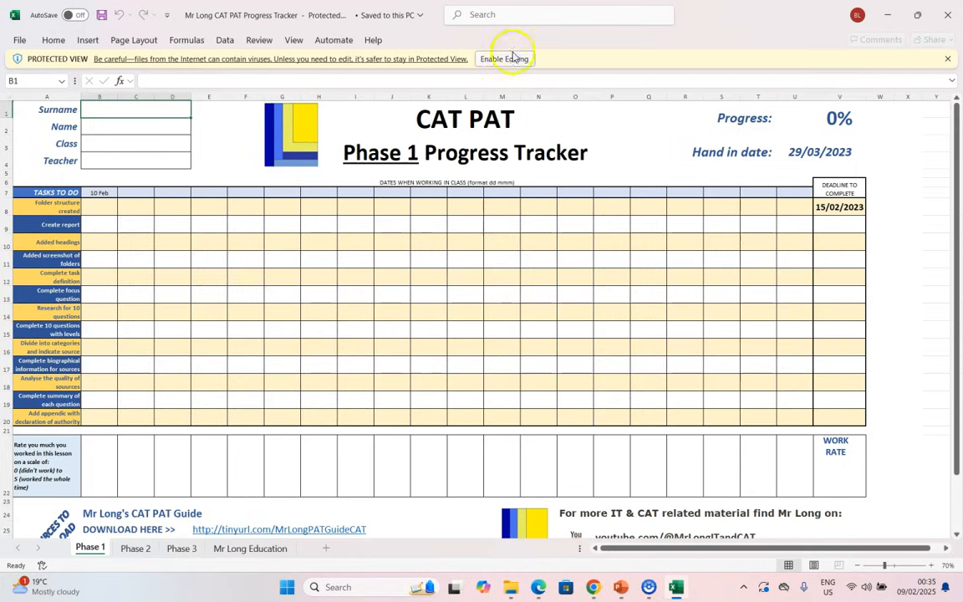
click(503, 59)
text(Mister)
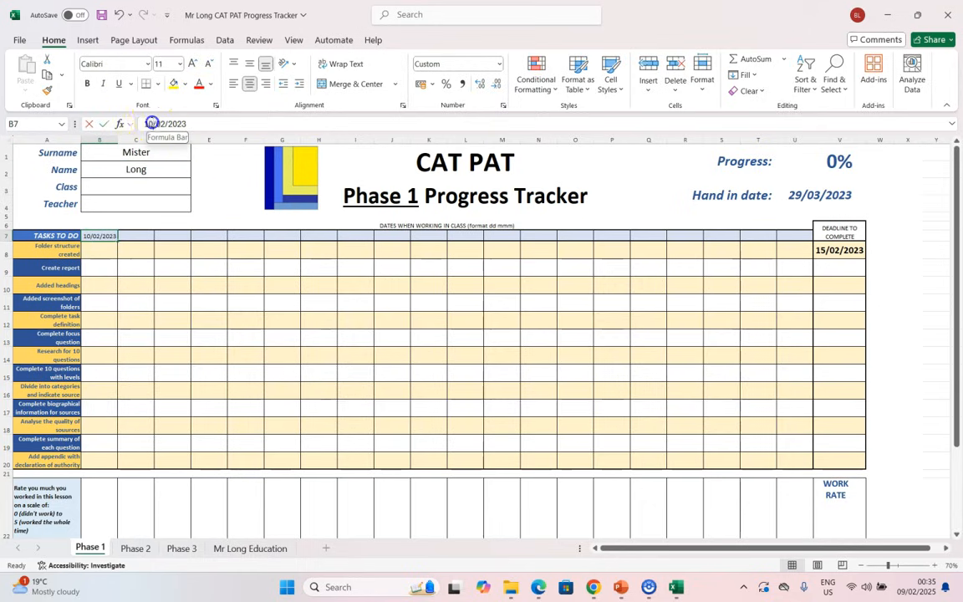
text(09/02/202)
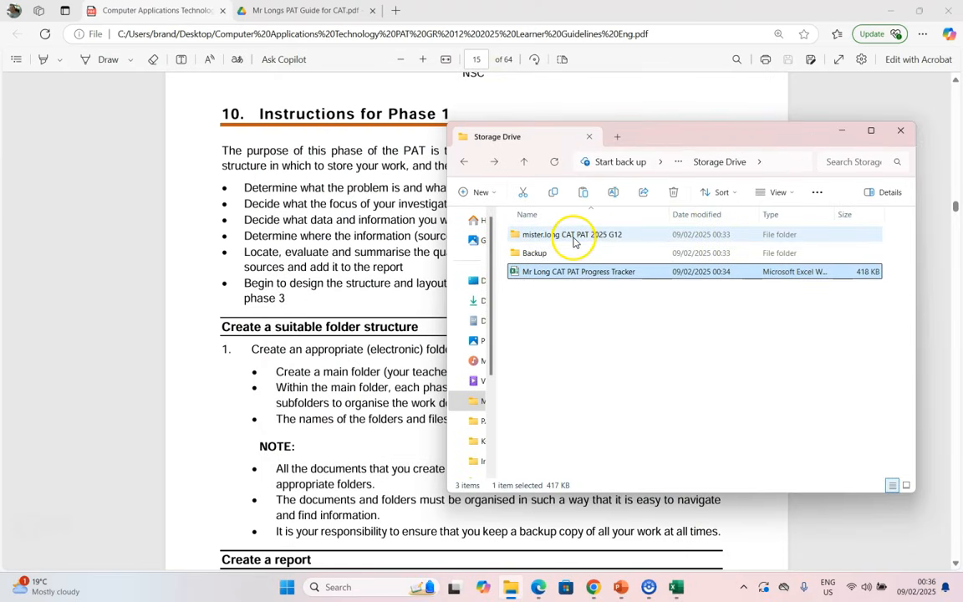
mouse_move(572, 234)
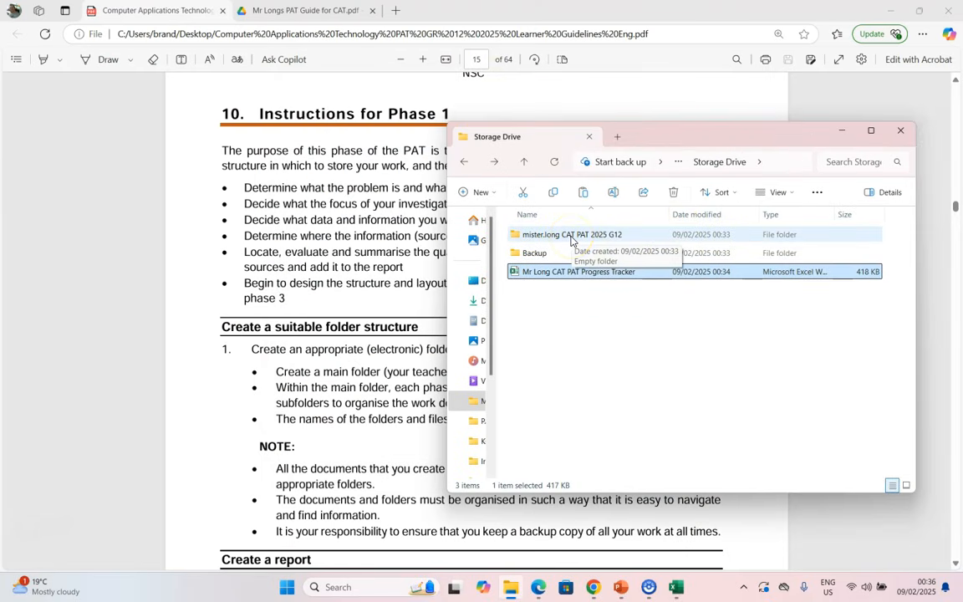
Create Phase 1–3 subfolders in the main CAT PAT folder and a subfolder inside Phase 1.
double_click(572, 234)
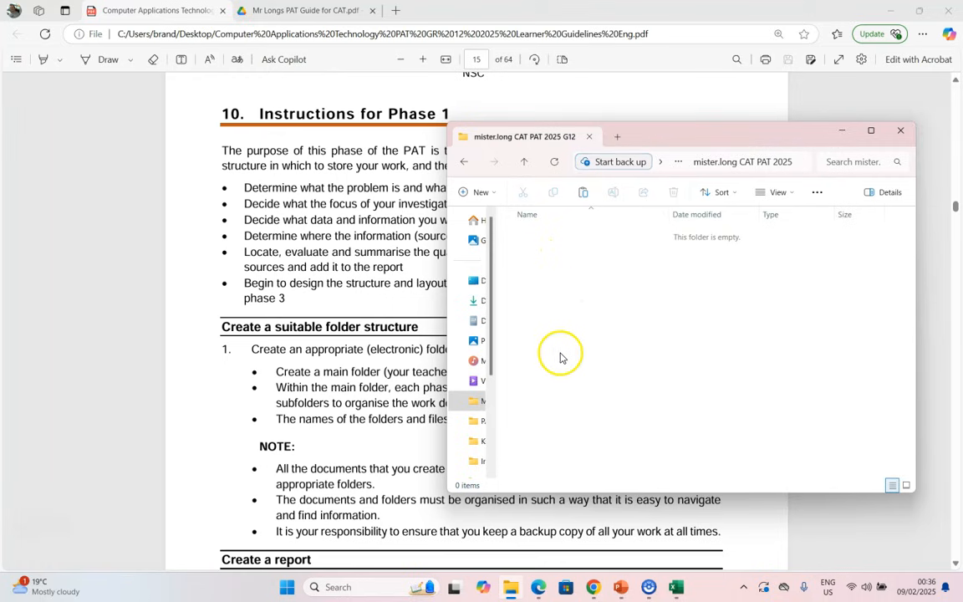
click(482, 190)
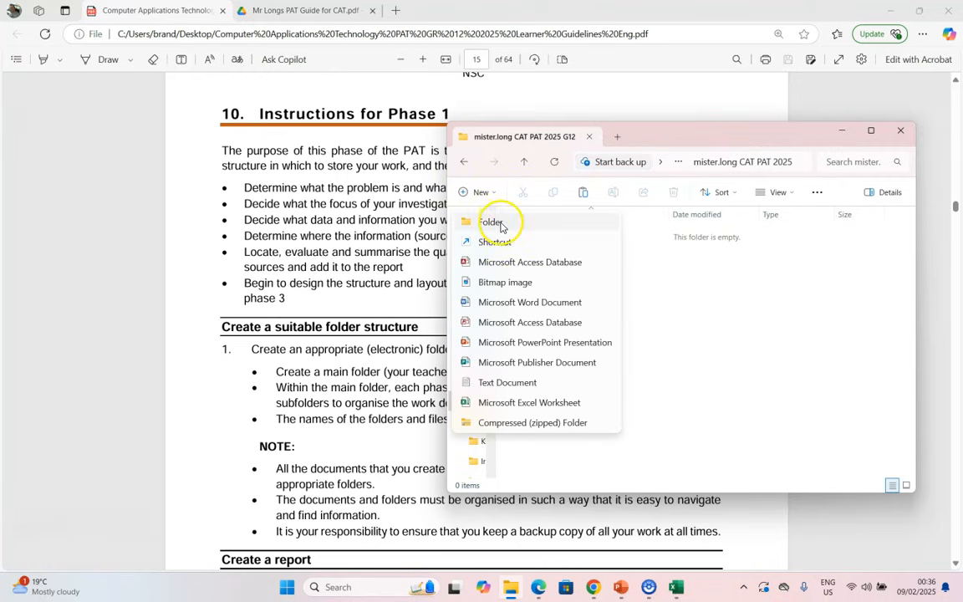
click(492, 221)
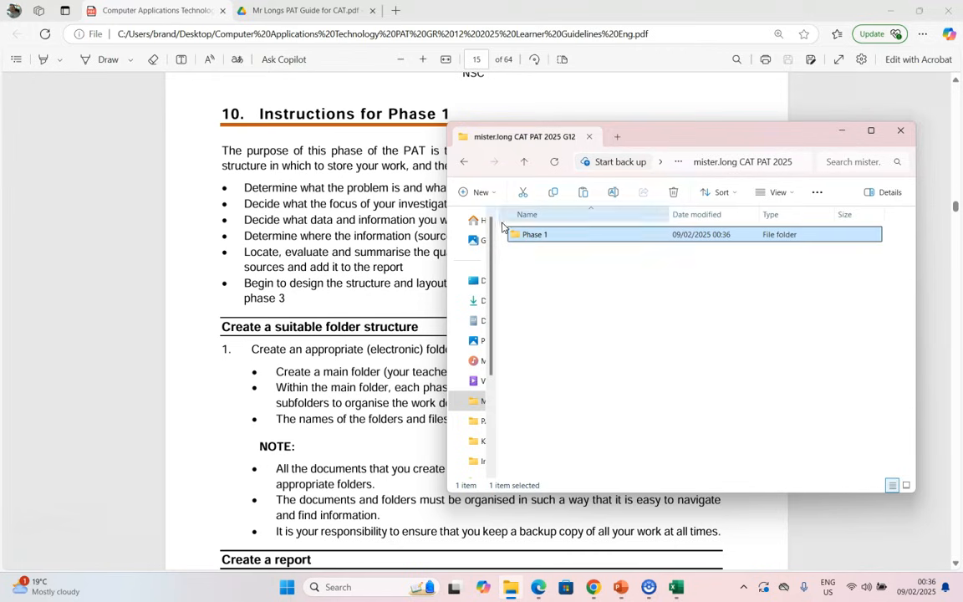
click(480, 192)
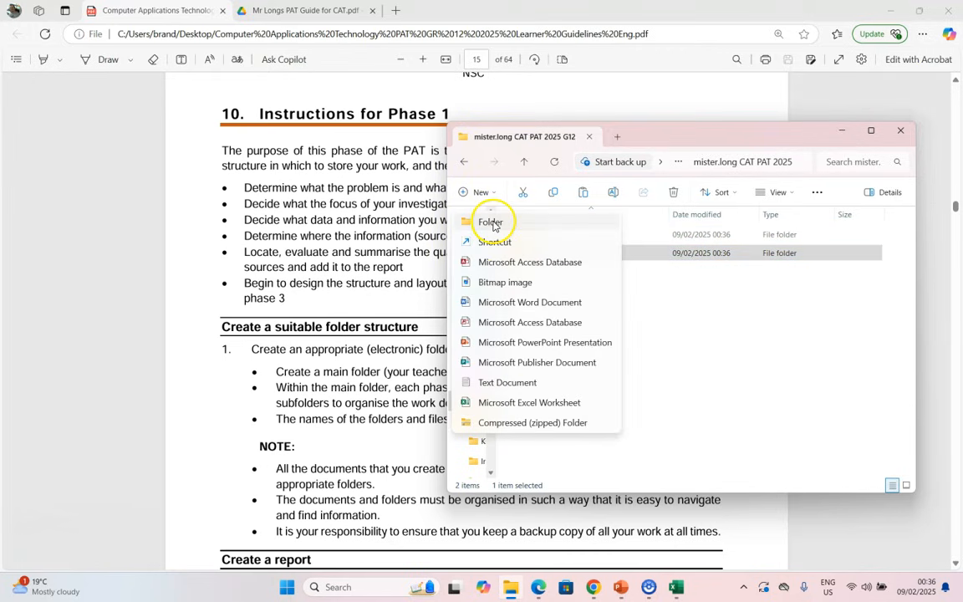
click(490, 221)
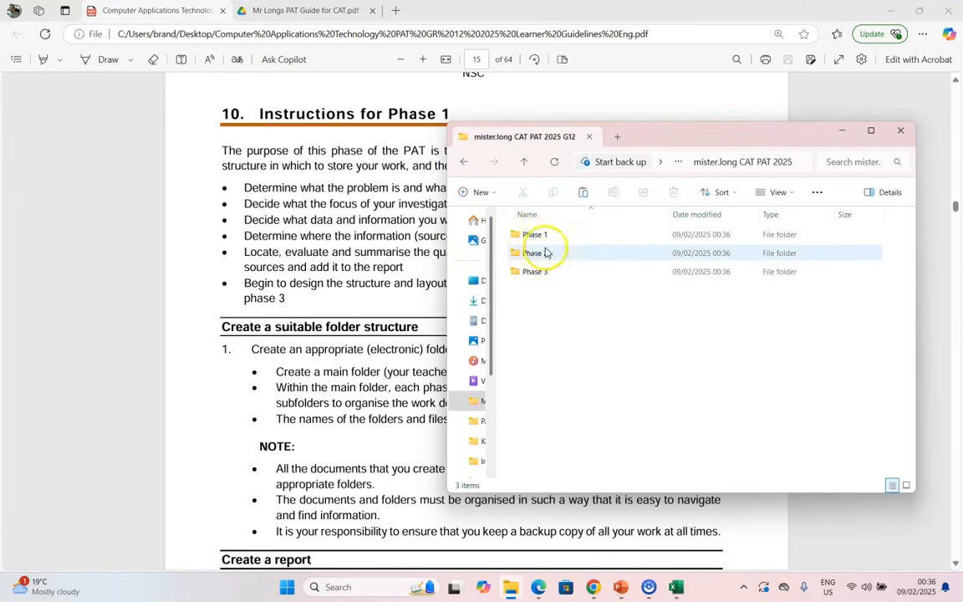
double_click(535, 234)
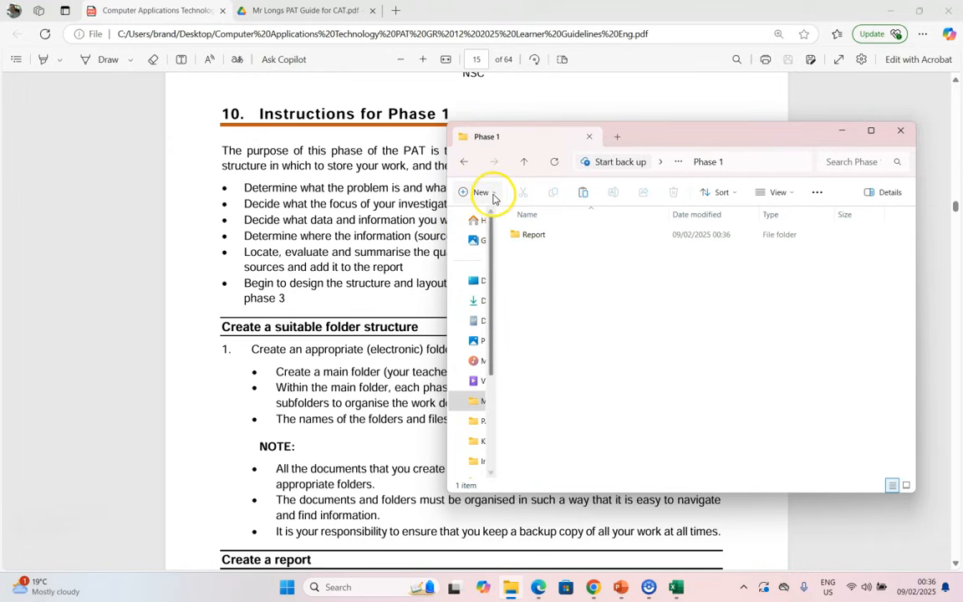
click(481, 192)
text(Sources)
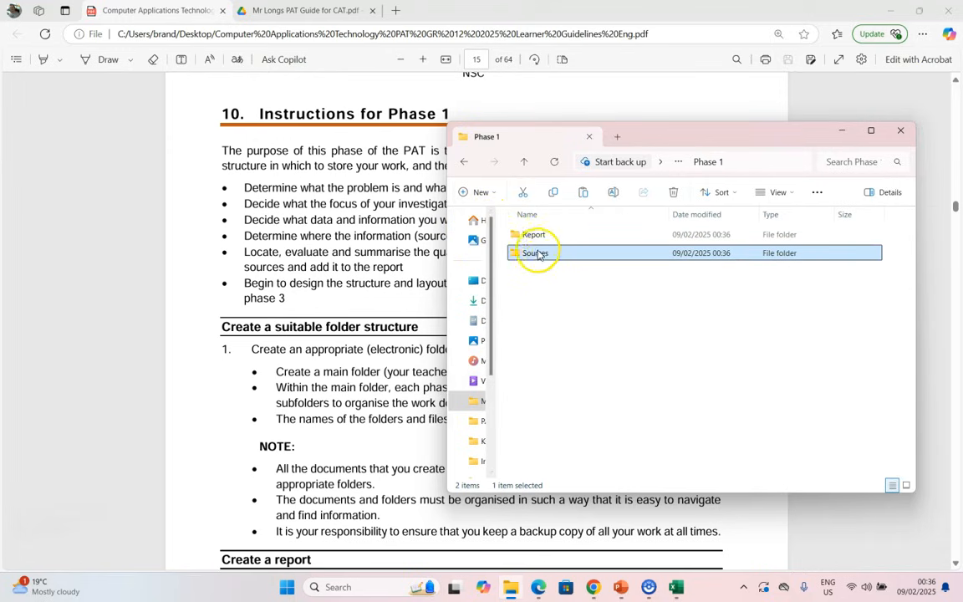
mouse_move(535, 253)
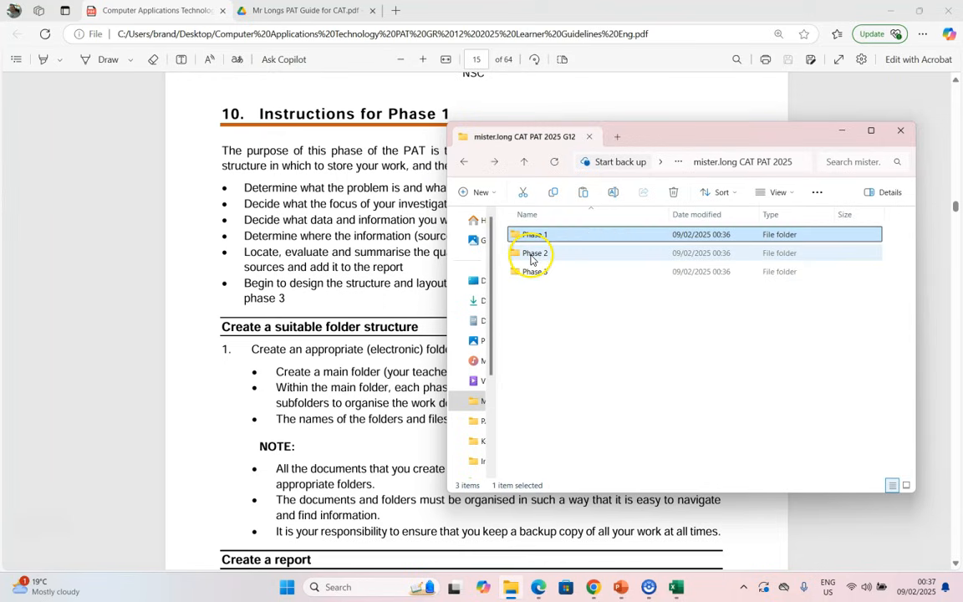
Add subfolders including Spreadsheet inside Phase 2 and two subfolders inside Phase 3.
double_click(535, 253)
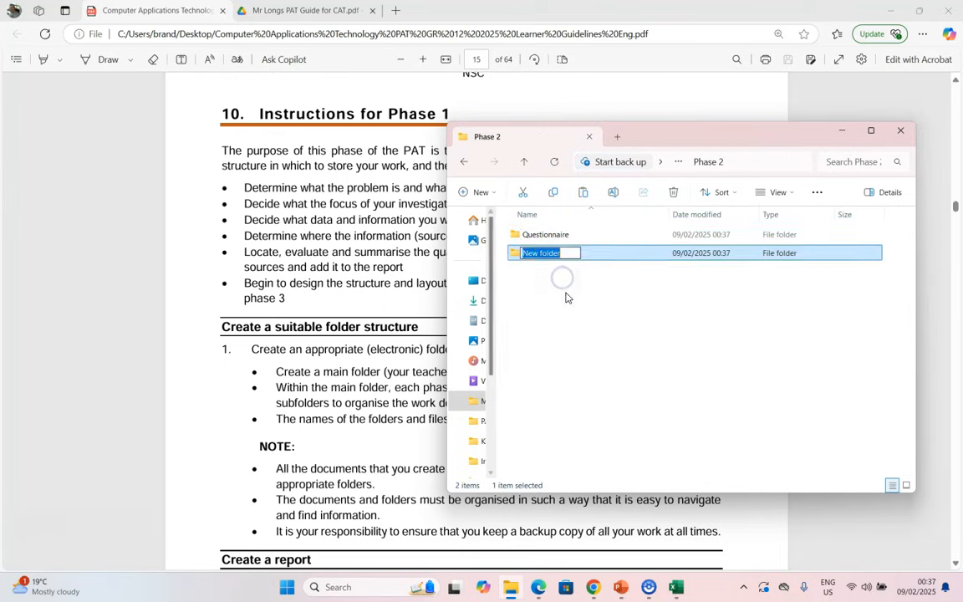
text(Spreadsheet)
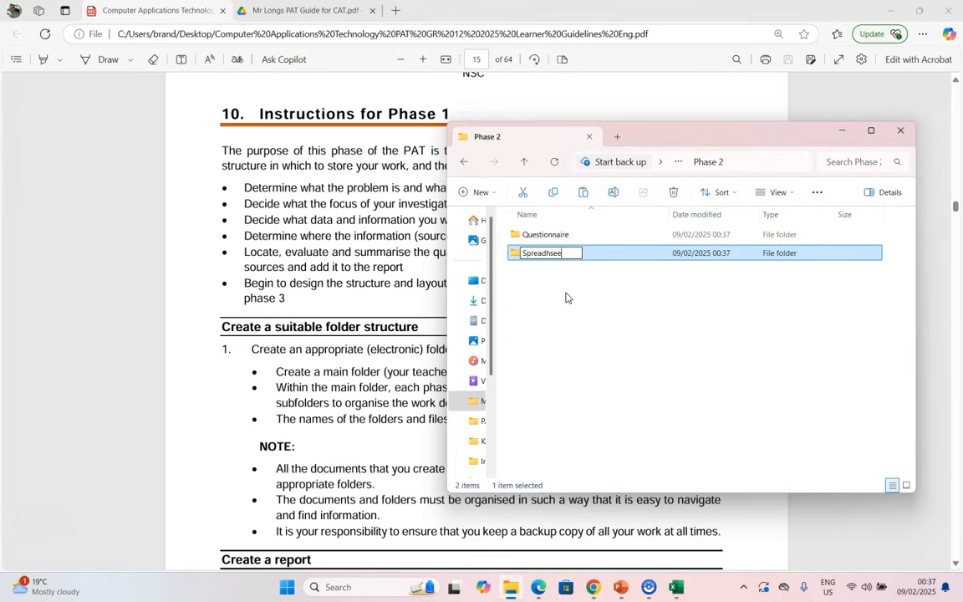
click(482, 191)
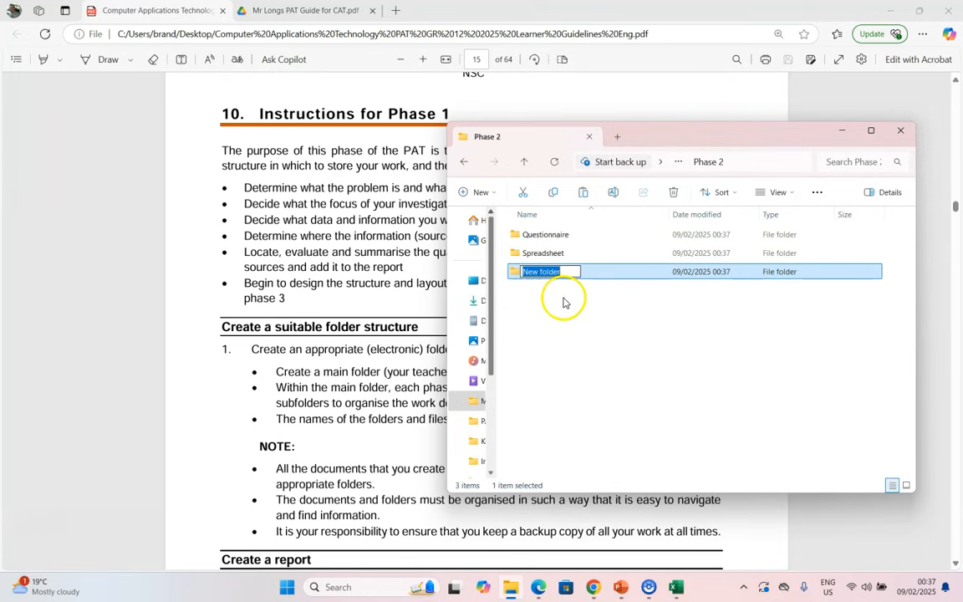
click(463, 160)
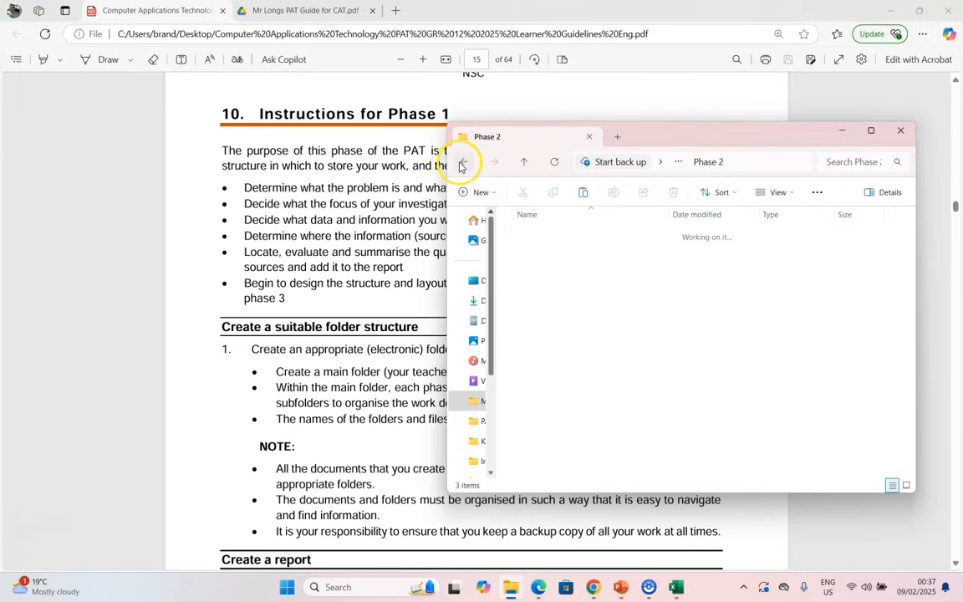
click(464, 161)
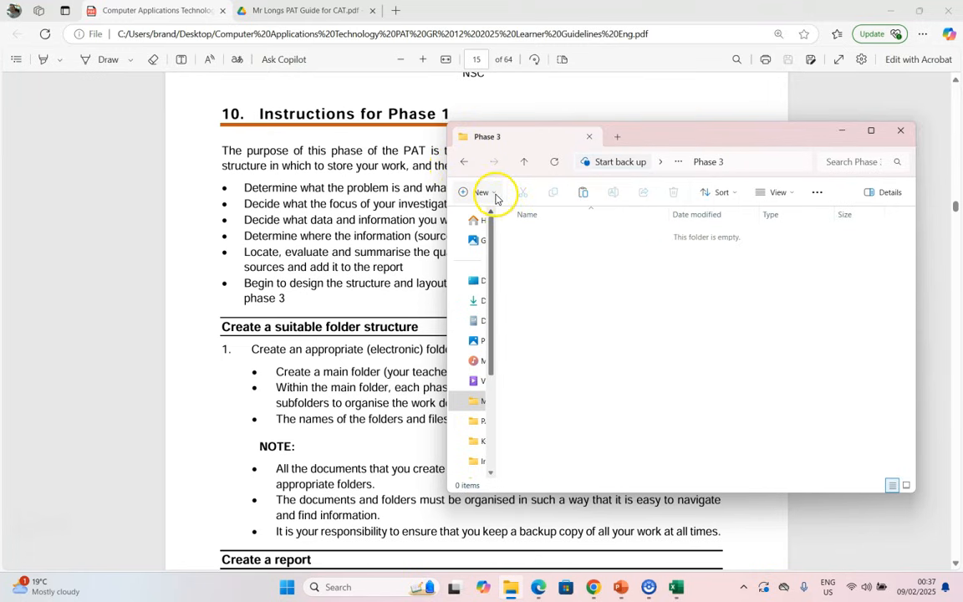
click(482, 192)
text(Report)
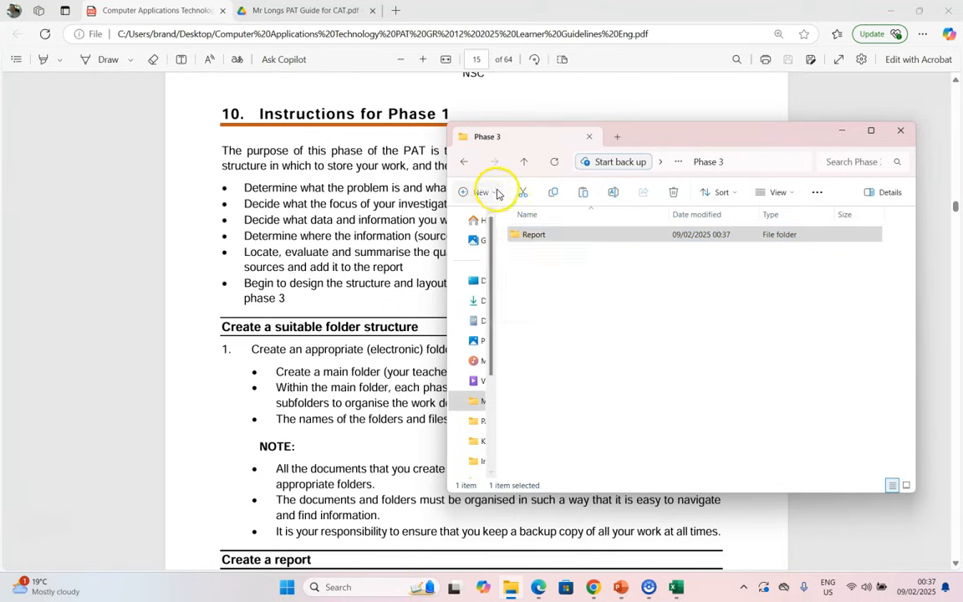
click(481, 191)
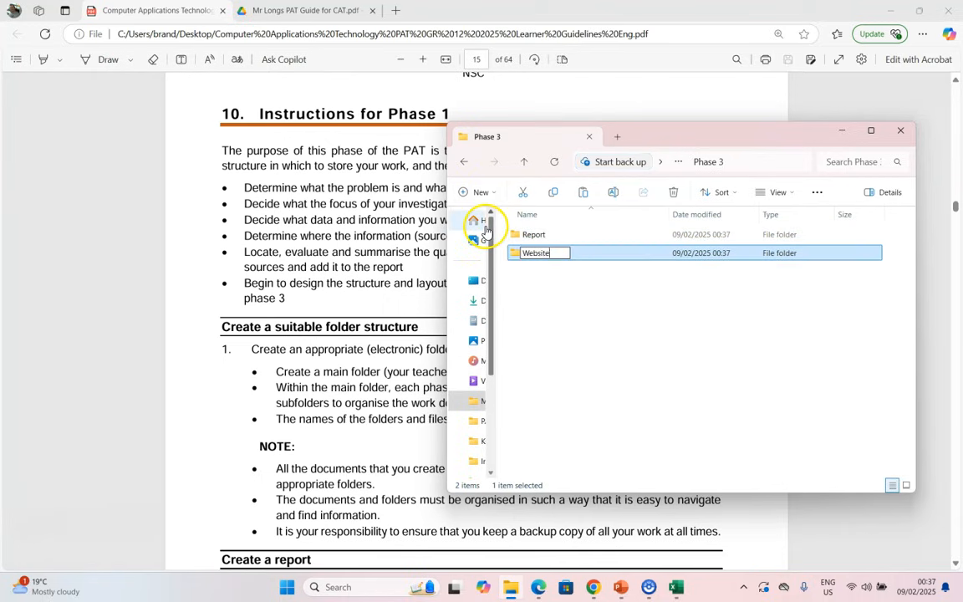
click(465, 161)
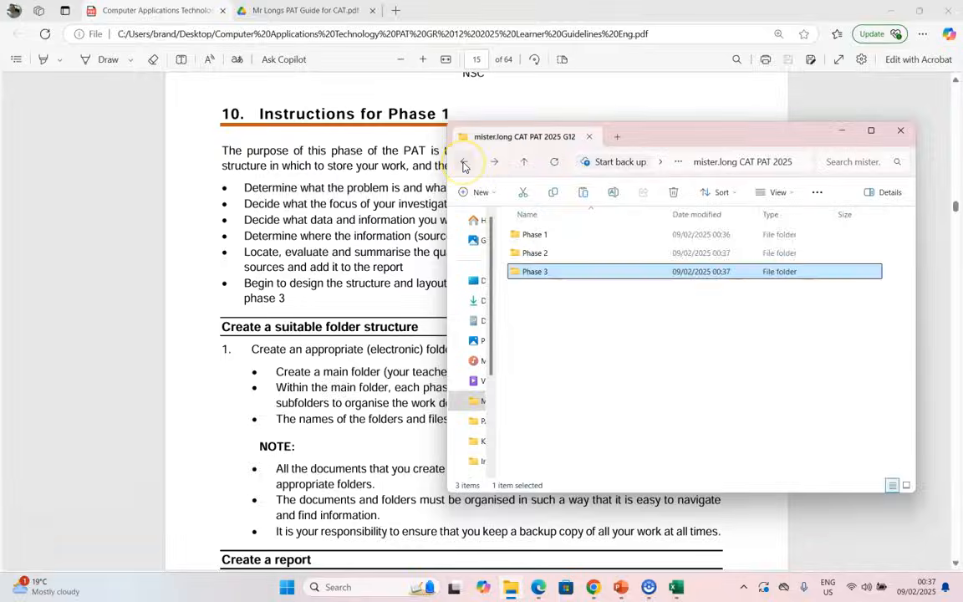
click(464, 161)
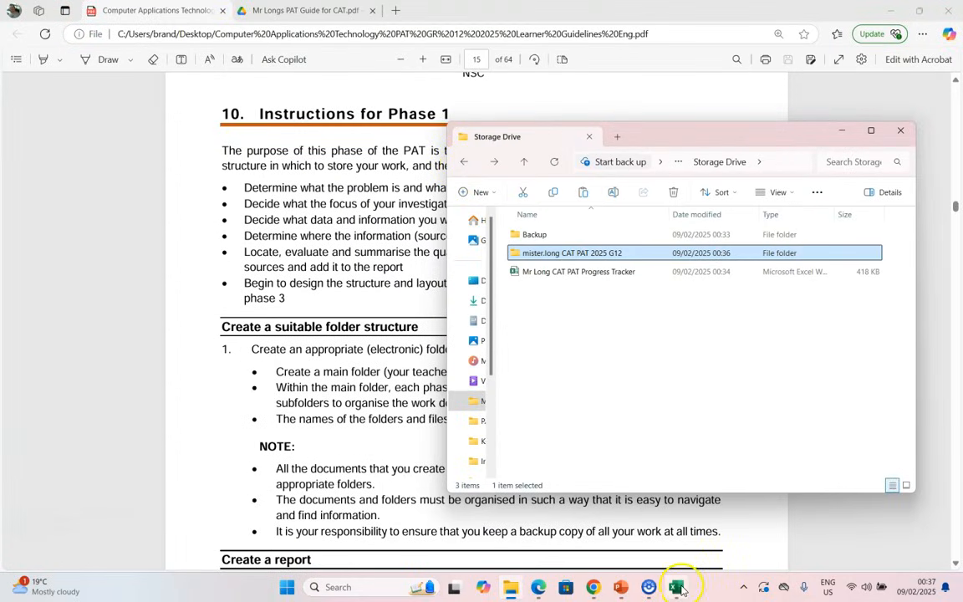
Mark the folder-structure task as Completed, raising Phase 1 progress to 8%.
click(676, 585)
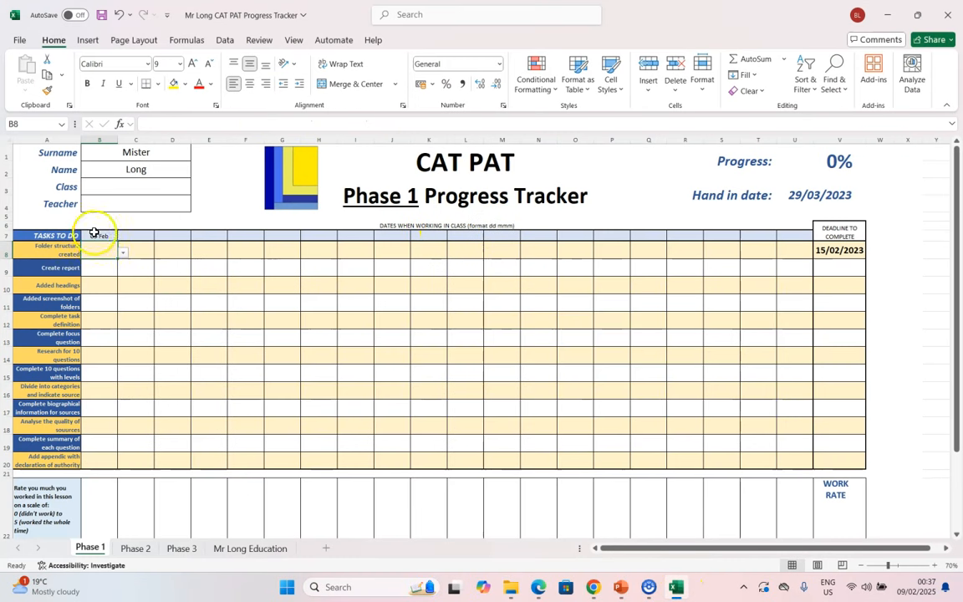
click(122, 251)
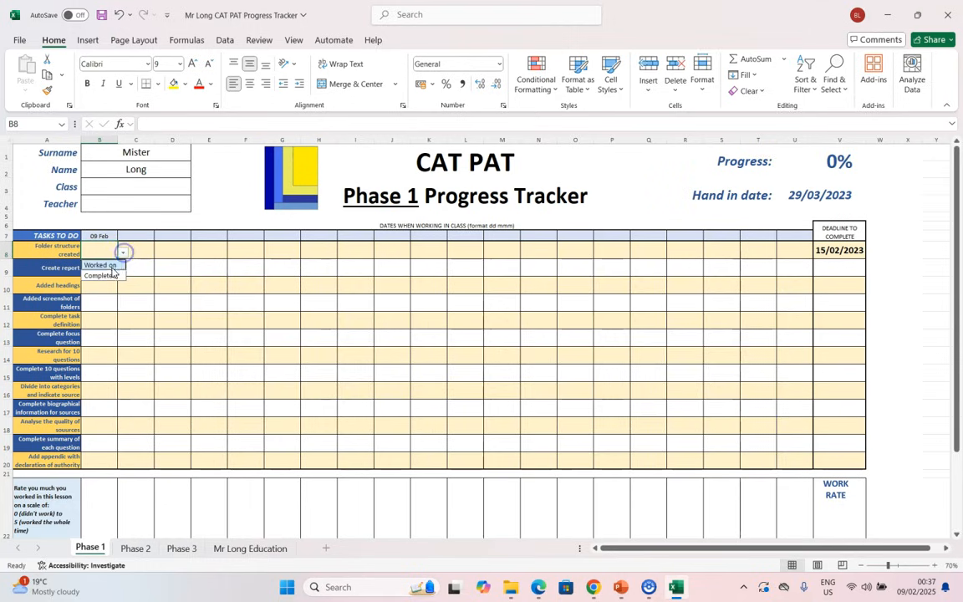
click(102, 275)
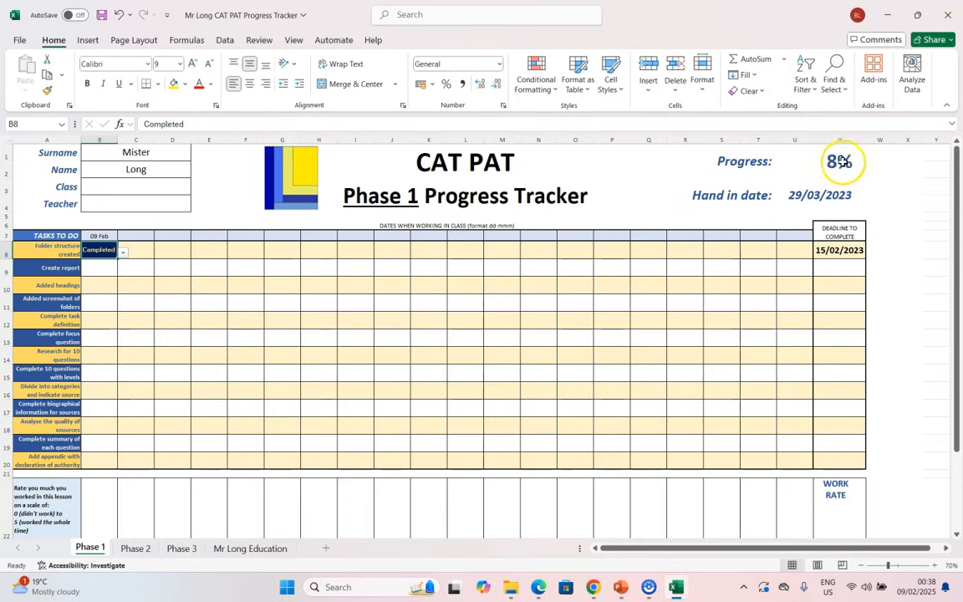
click(99, 267)
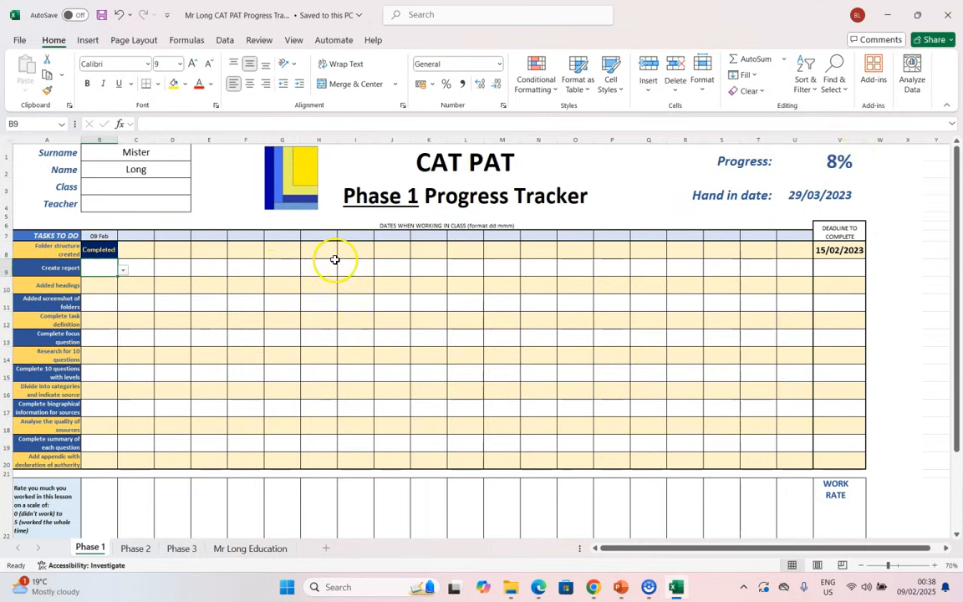
Save the tracker and check the Phase 3 sheet before returning to Phase 1.
click(174, 234)
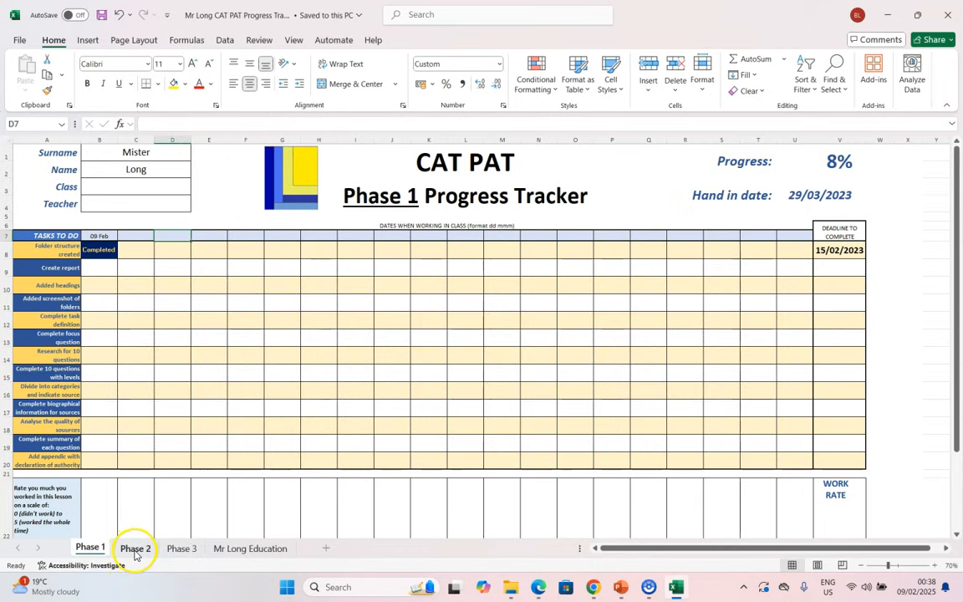
click(180, 548)
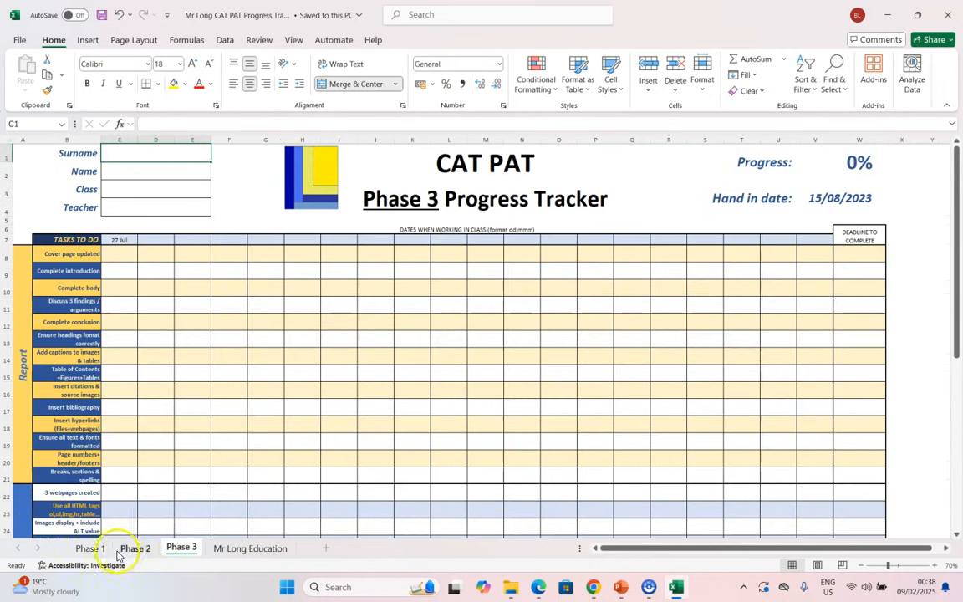
click(90, 549)
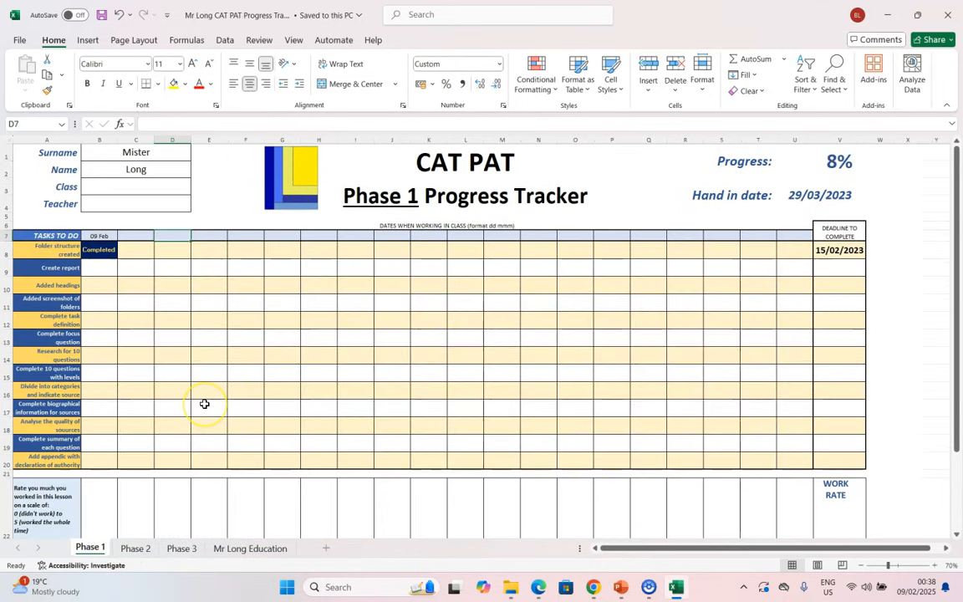
mouse_move(699, 83)
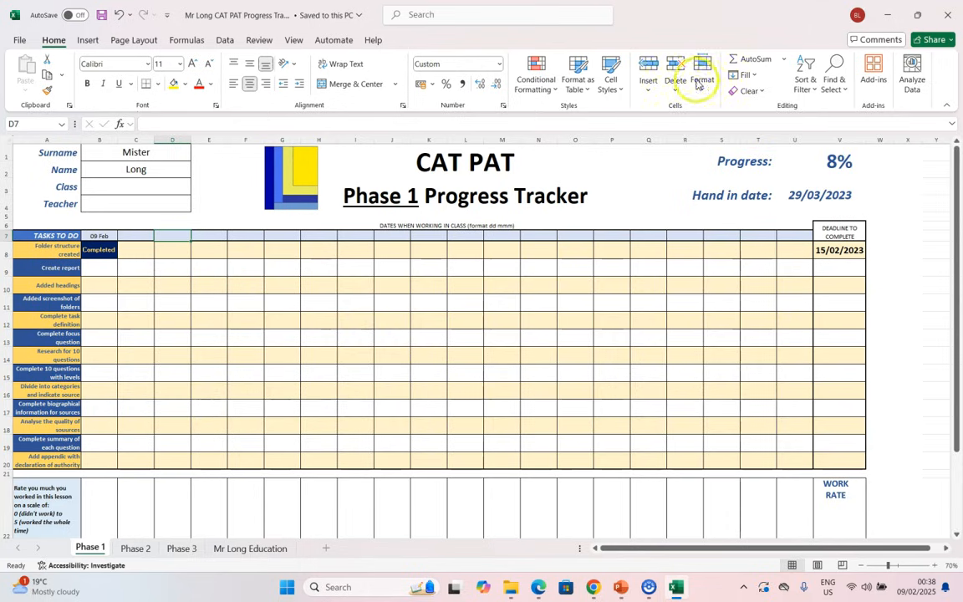
mouse_move(873, 20)
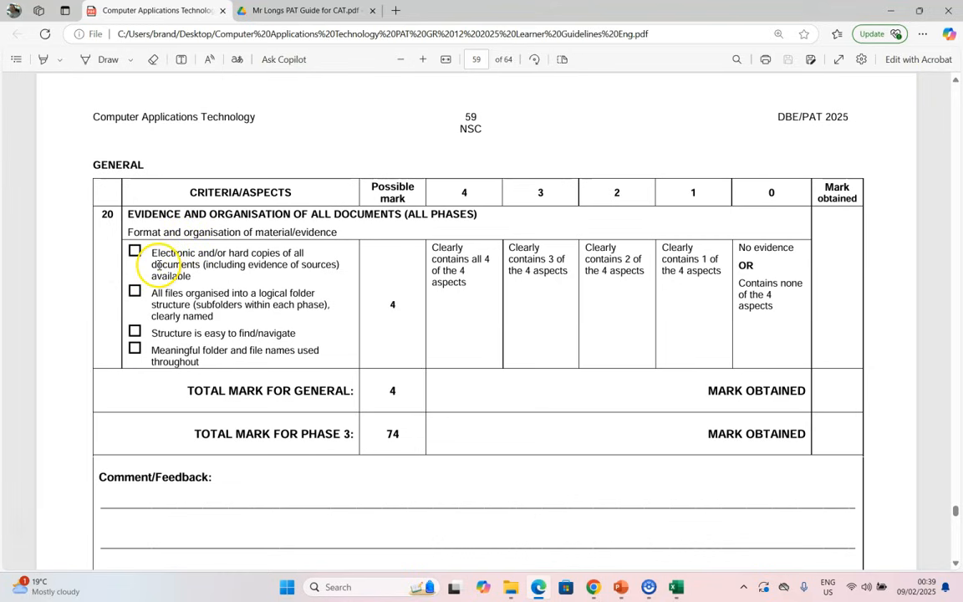
mouse_move(238, 257)
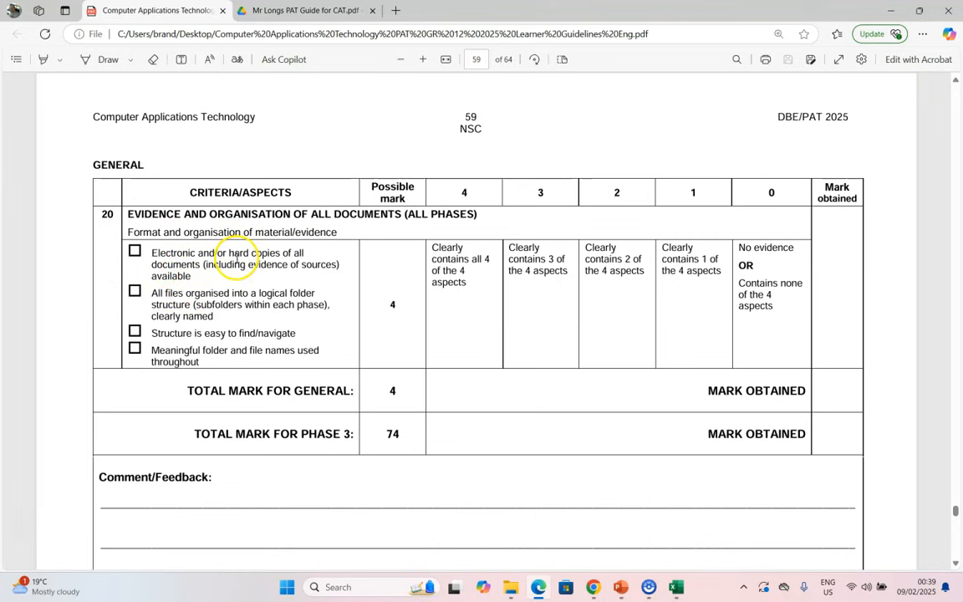
mouse_move(294, 298)
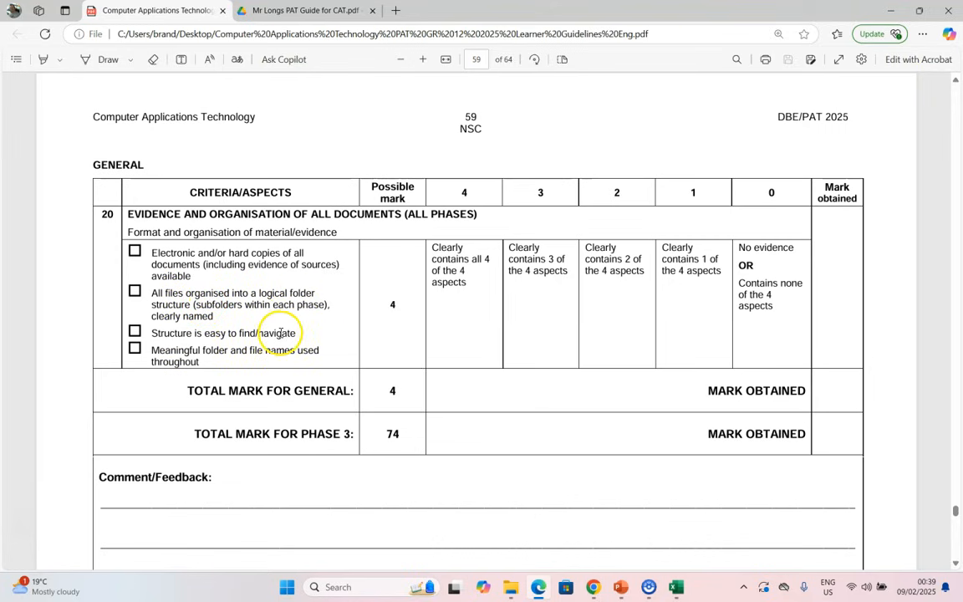
mouse_move(224, 350)
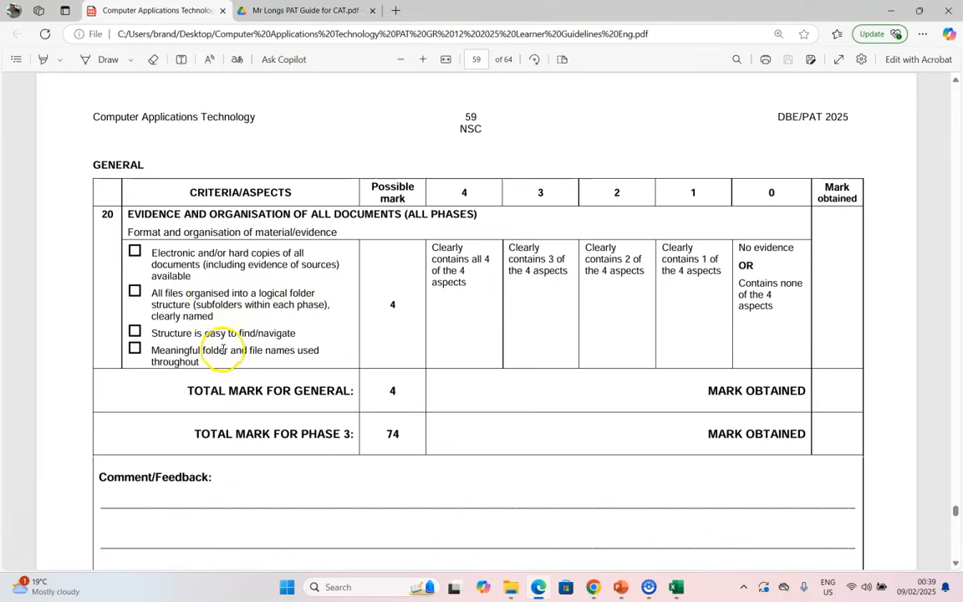
mouse_move(286, 371)
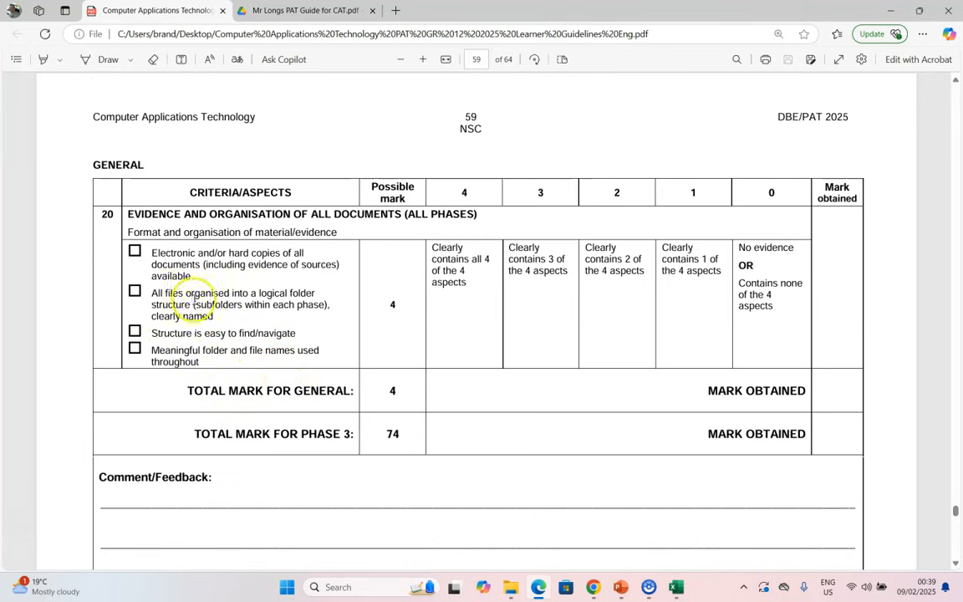
mouse_move(279, 492)
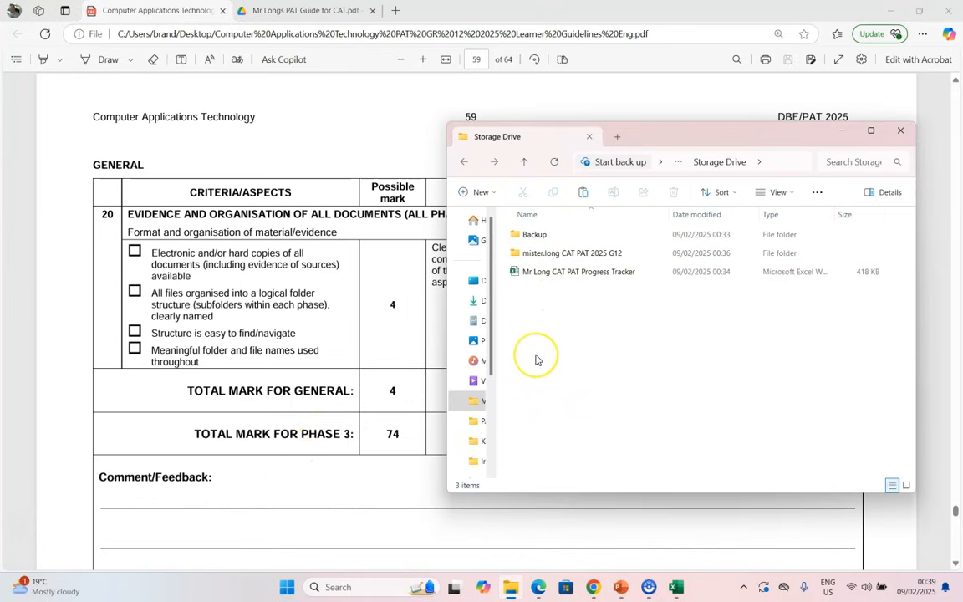
Create a dated backup folder 2025-02-12 inside the Backup folder.
click(572, 253)
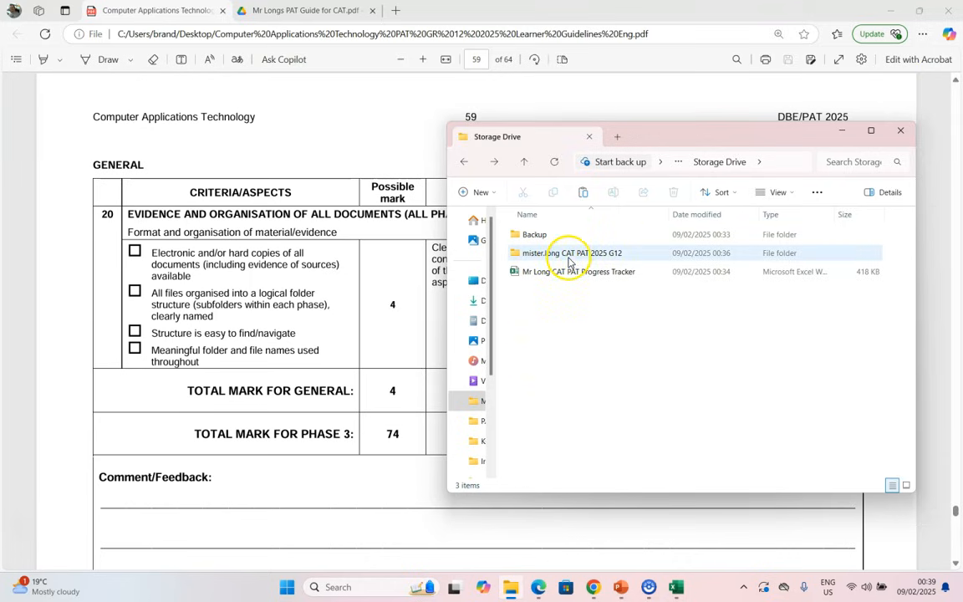
right_click(572, 252)
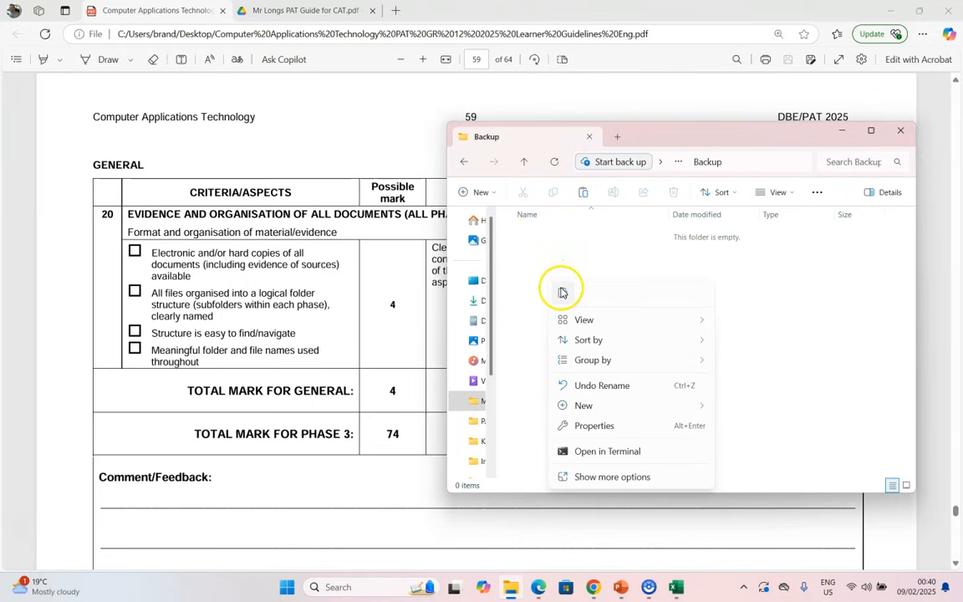
click(582, 406)
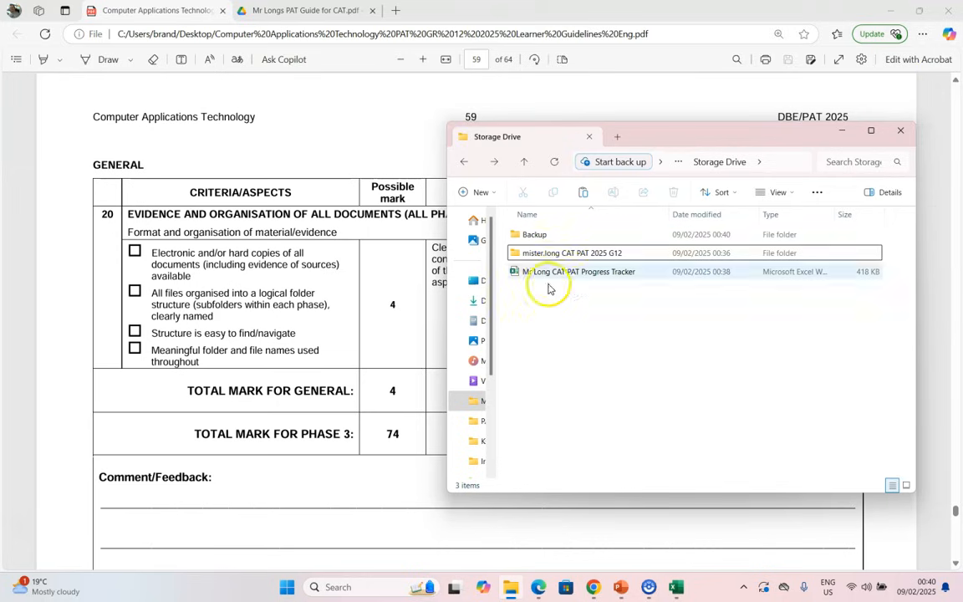
Add a second dated backup folder 2025-02-19 inside Backup.
click(572, 253)
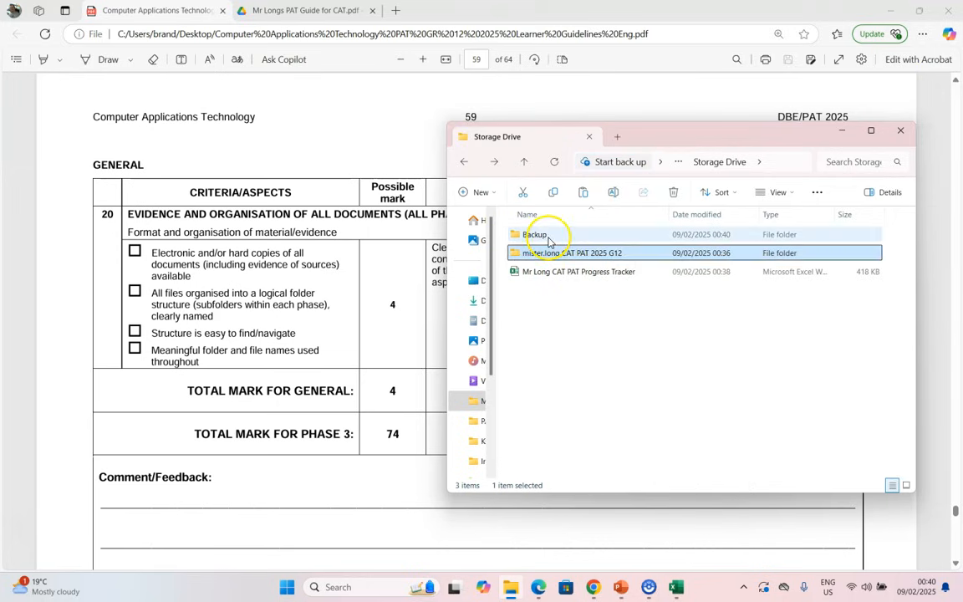
double_click(535, 234)
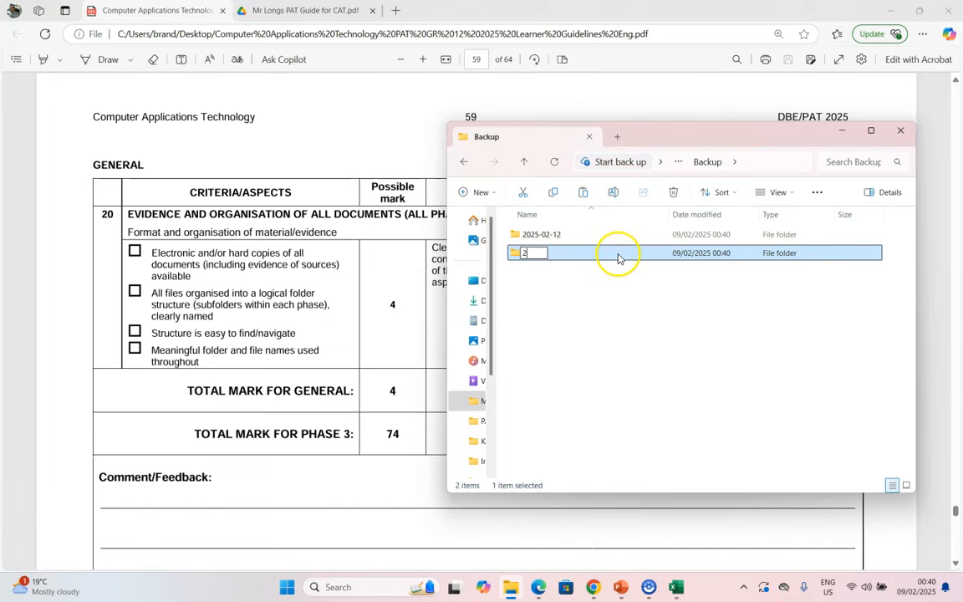
text(2025-02-19)
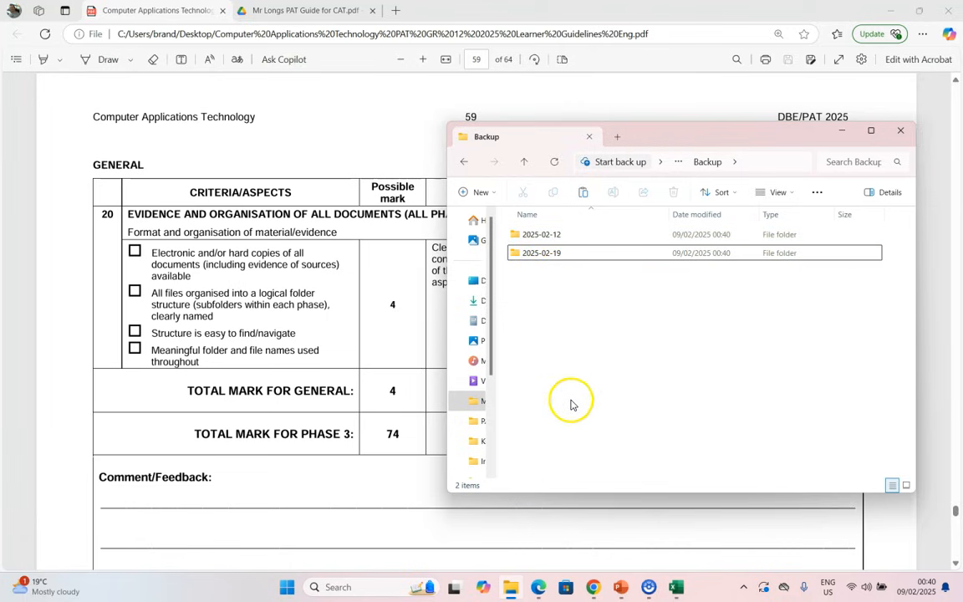
mouse_move(552, 366)
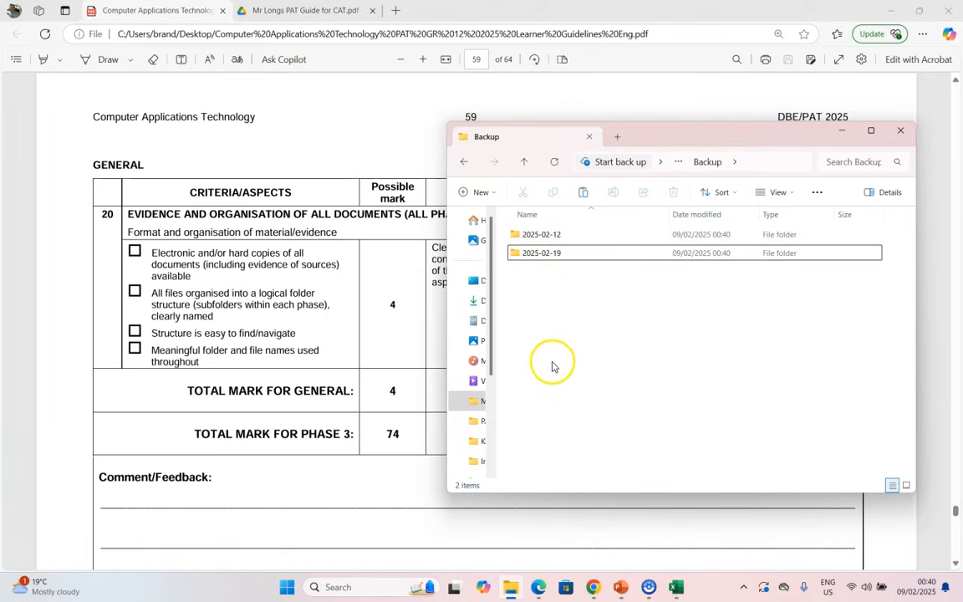
mouse_move(578, 408)
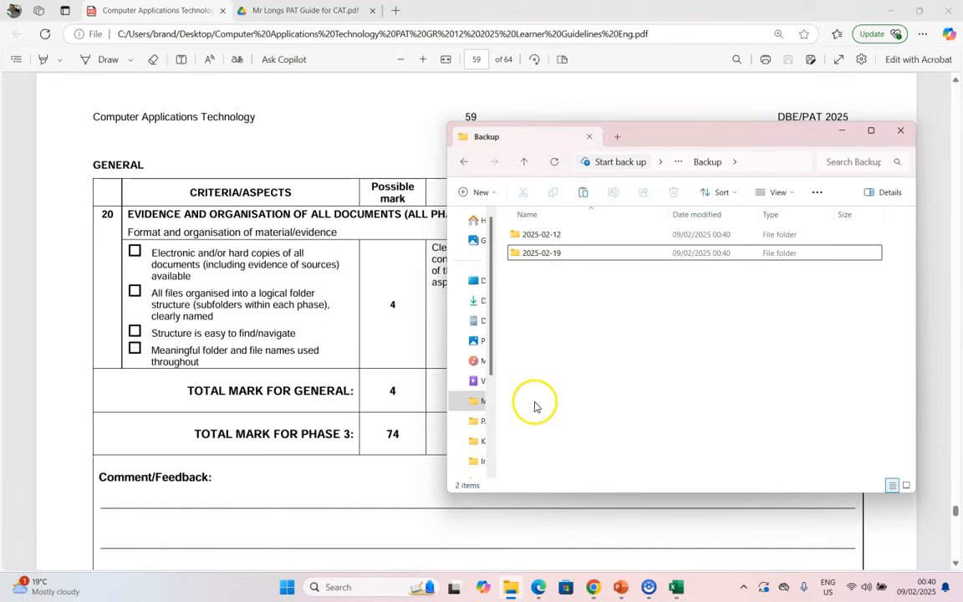
mouse_move(610, 354)
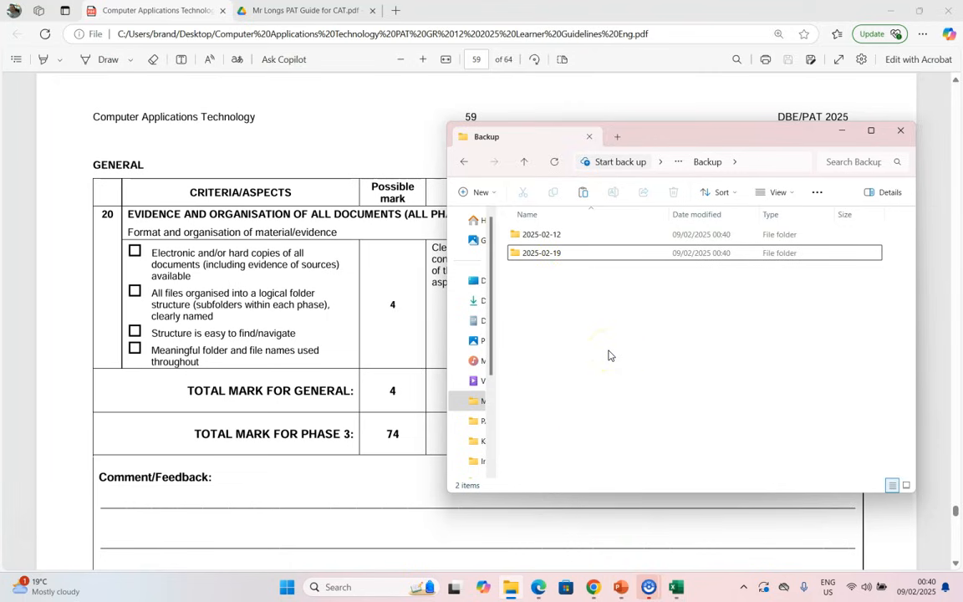